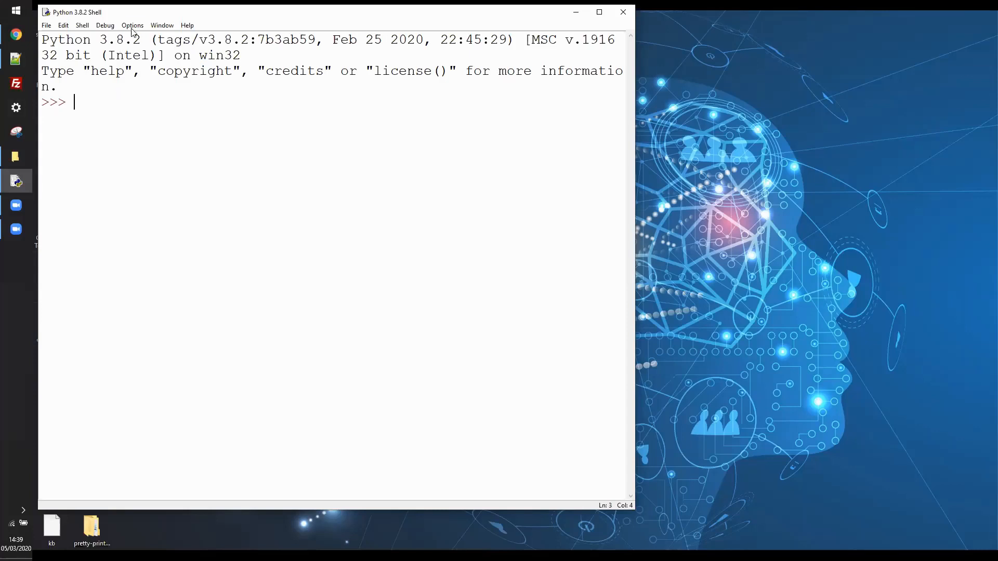
Open a new untitled editor window from the IDLE shell's File menu.
left_click(132, 26)
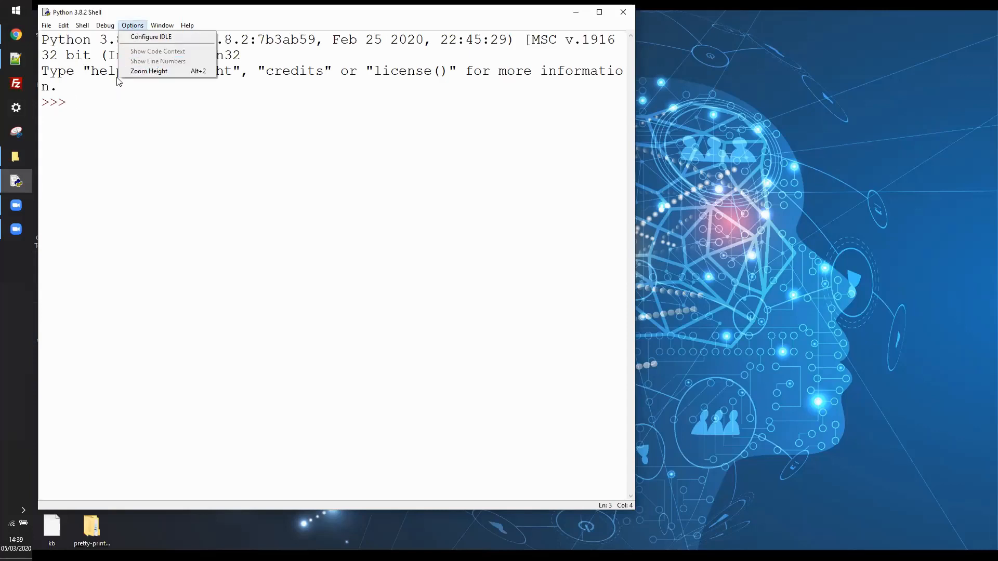
left_click(46, 25)
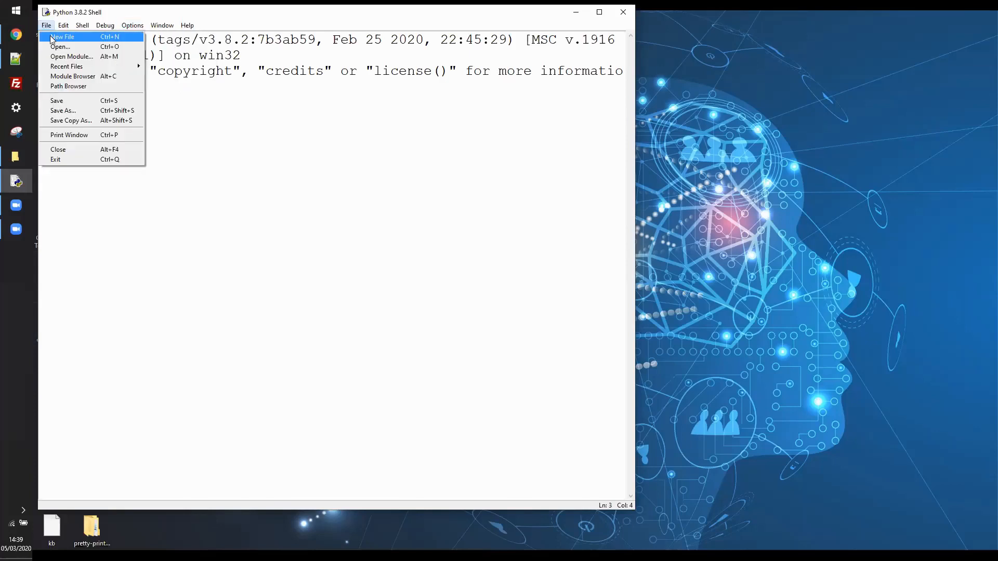
left_click(62, 36)
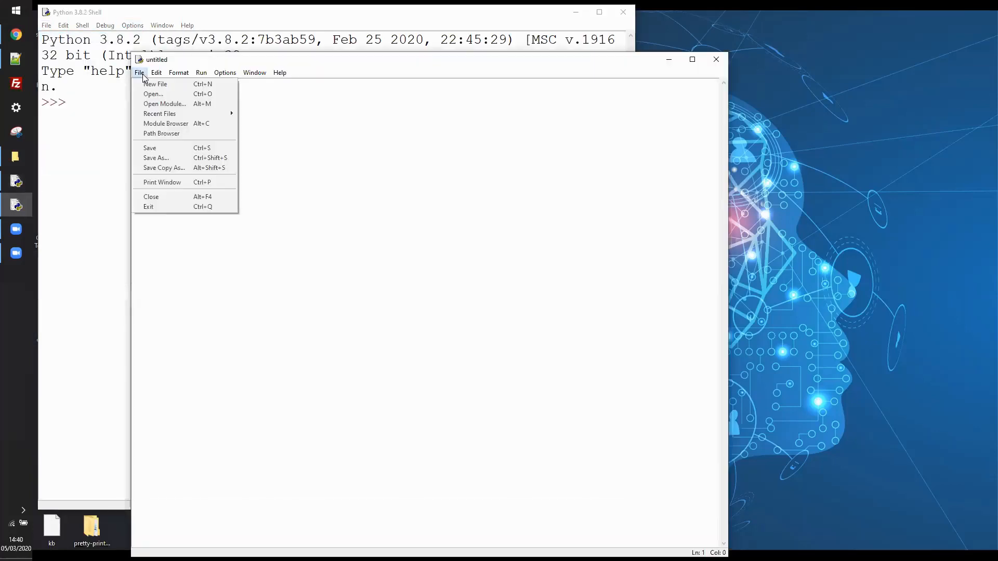
Save the empty script on the Desktop as turtle_demo_00.py.
left_click(159, 157)
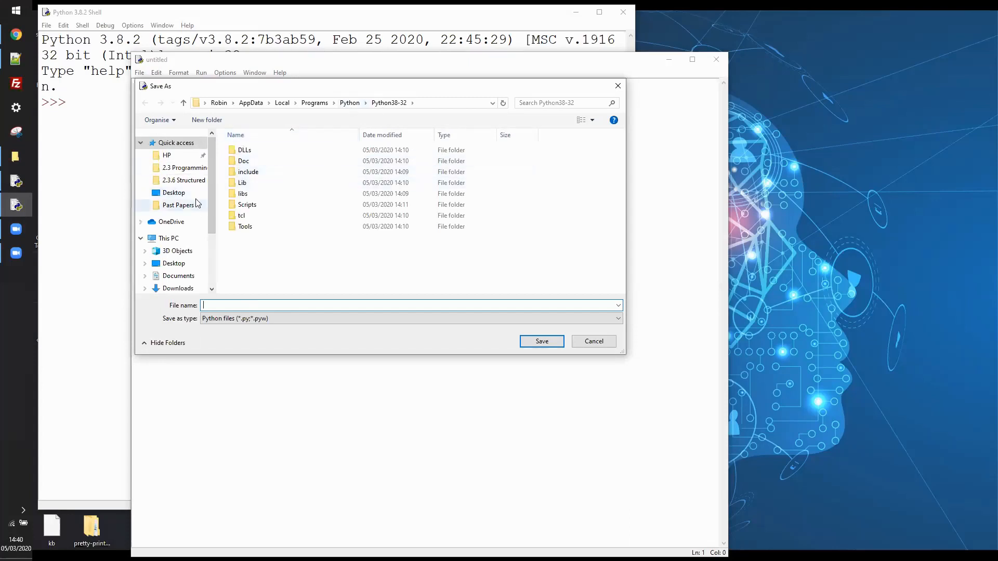
left_click(173, 193)
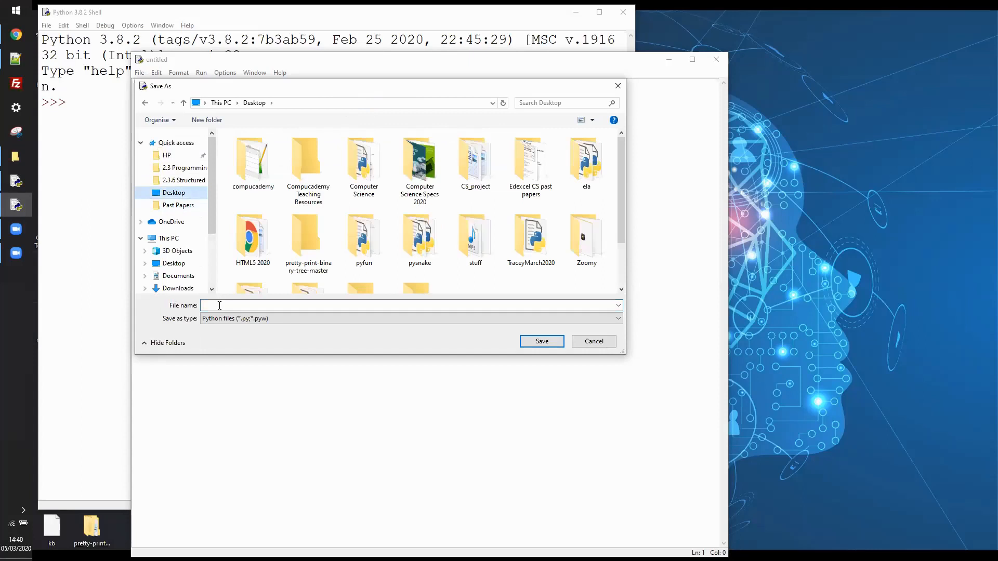
type("turtle_dem")
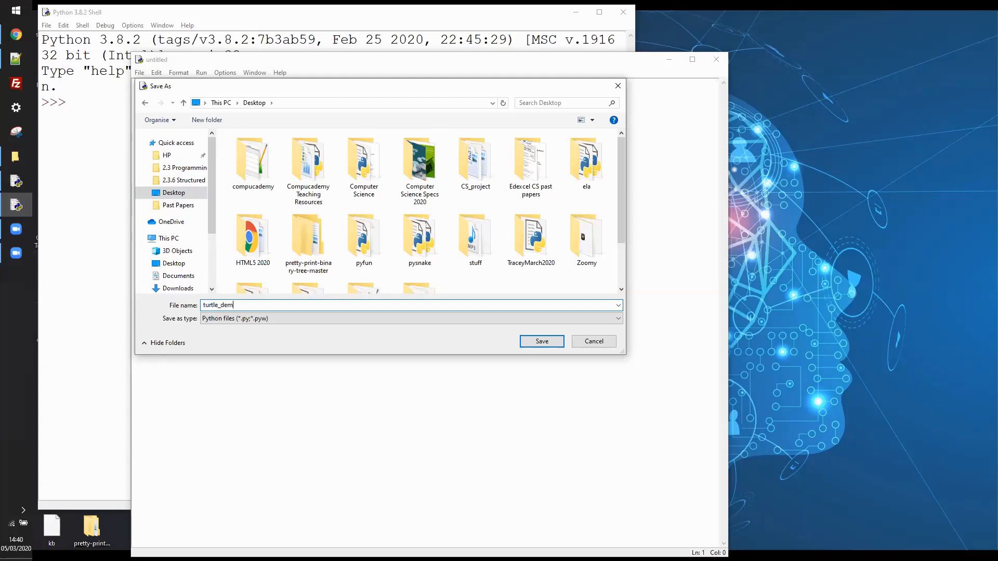
type("o_00")
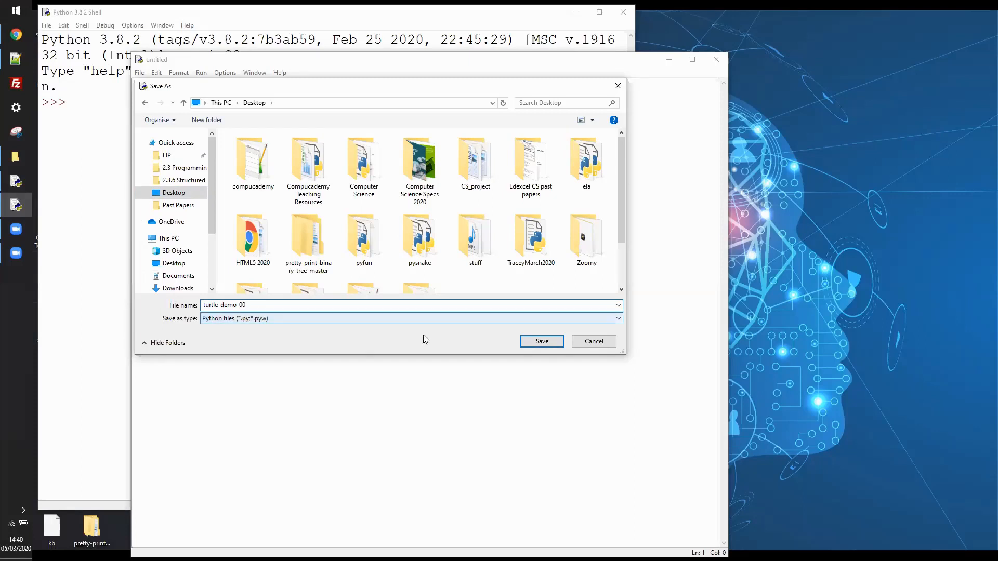
left_click(540, 341)
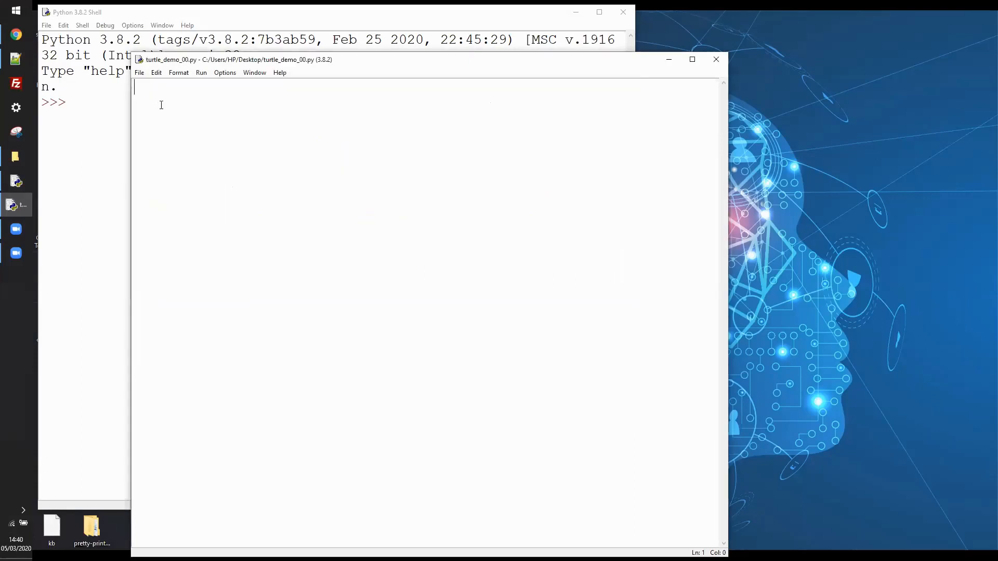
Turn on line numbers and write import turtle as the first line.
left_click(225, 72)
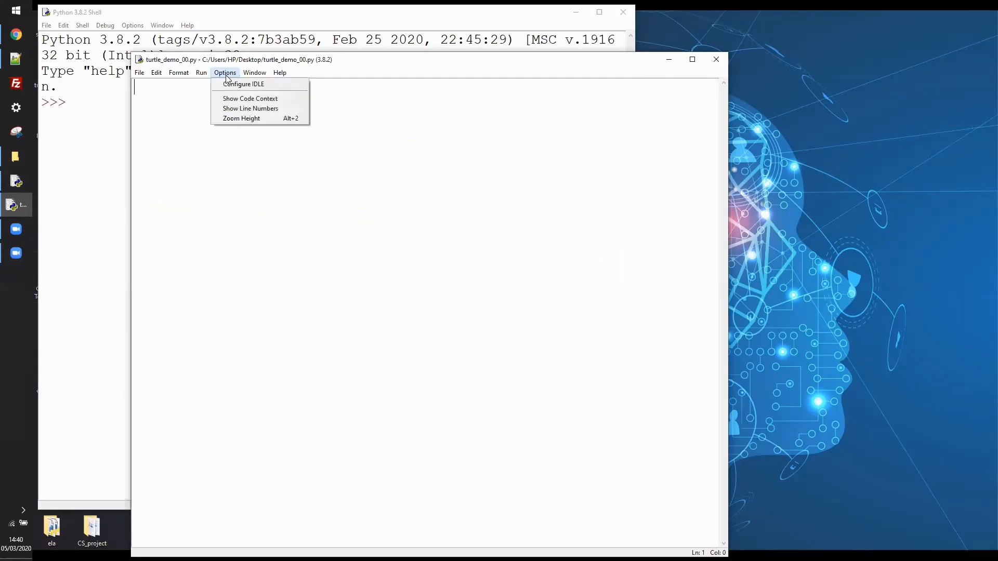
left_click(250, 108)
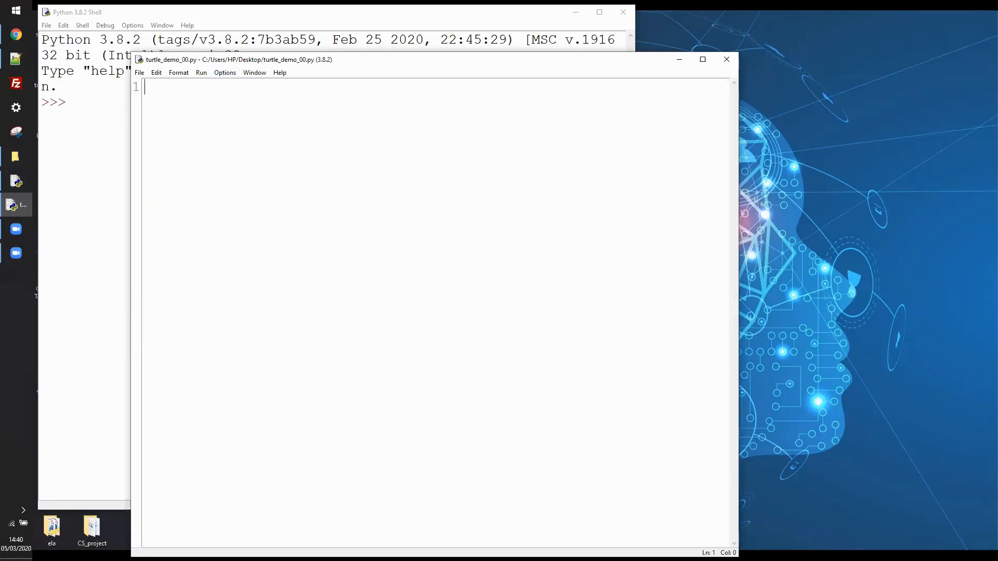
type("im")
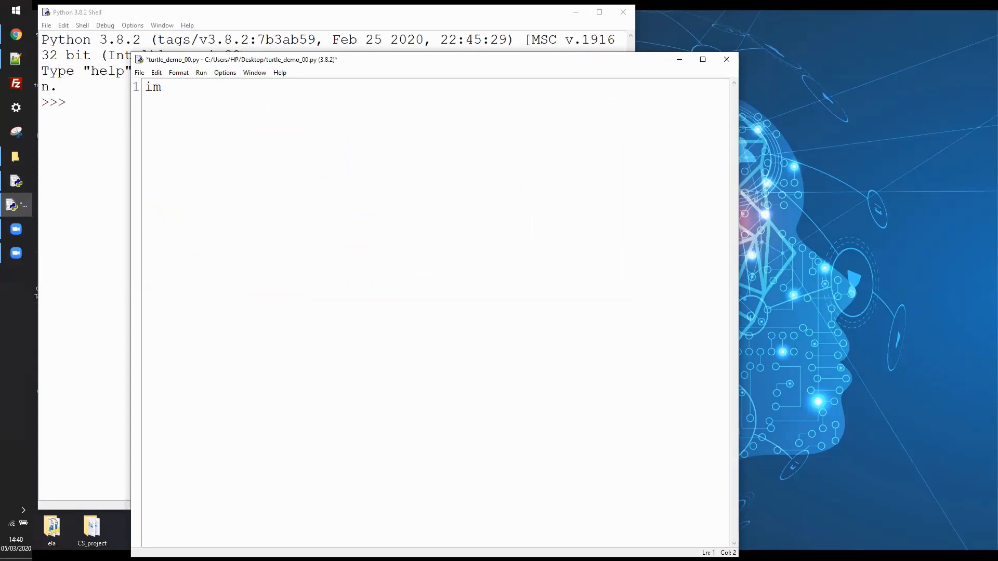
type("port tu")
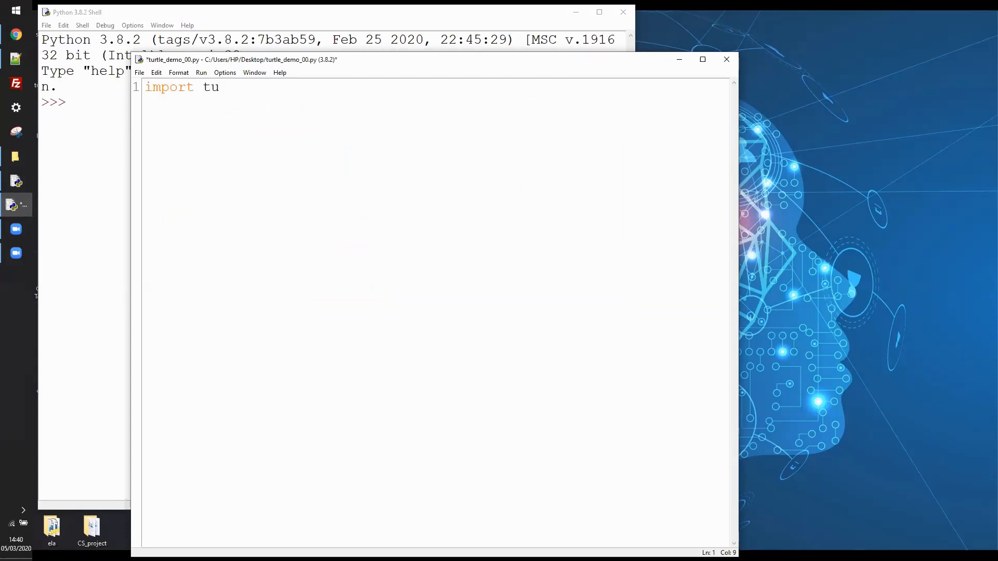
type("rtle")
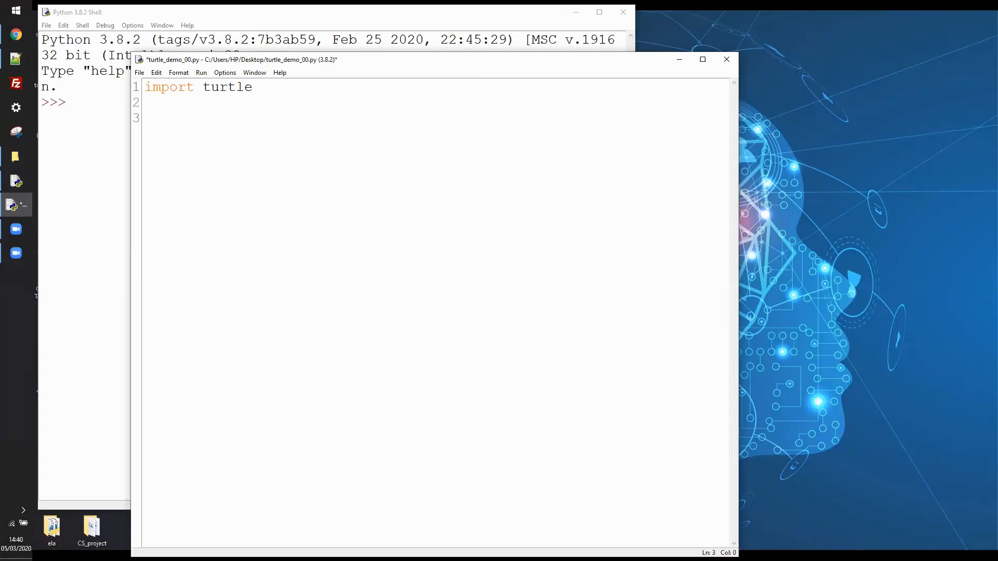
Define show_pos(x, y) so that it prints x and y.
type("def")
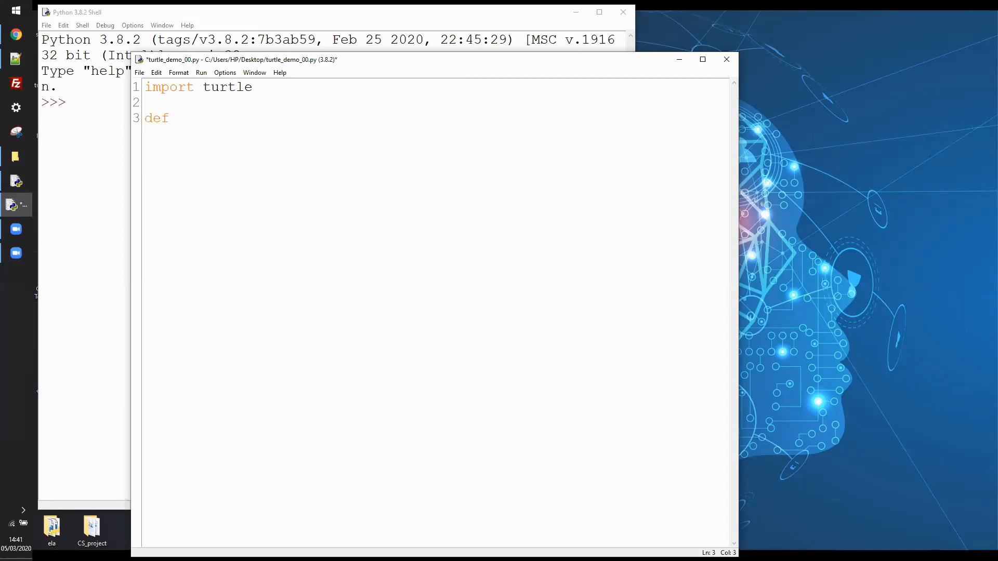
type("show_")
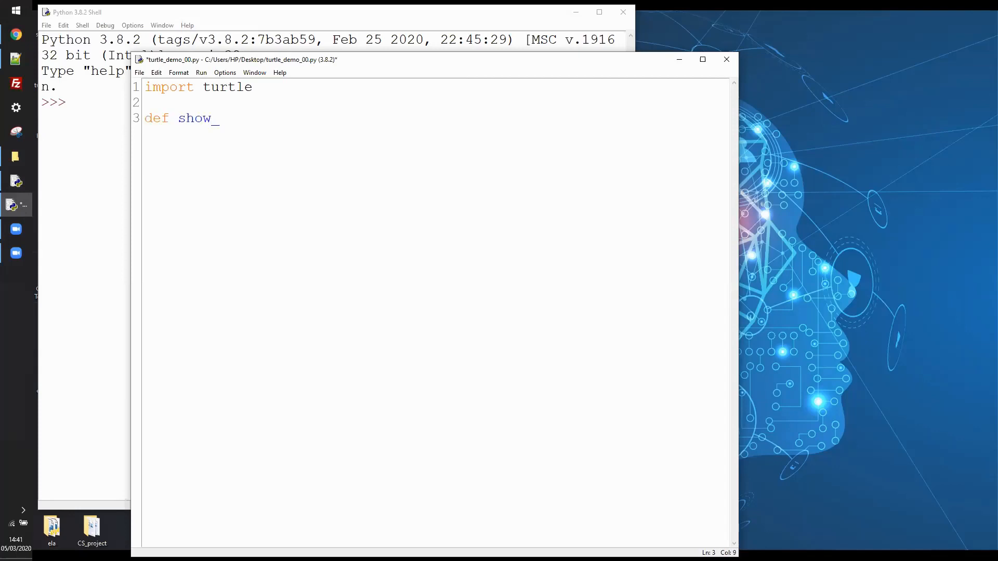
type("pos(")
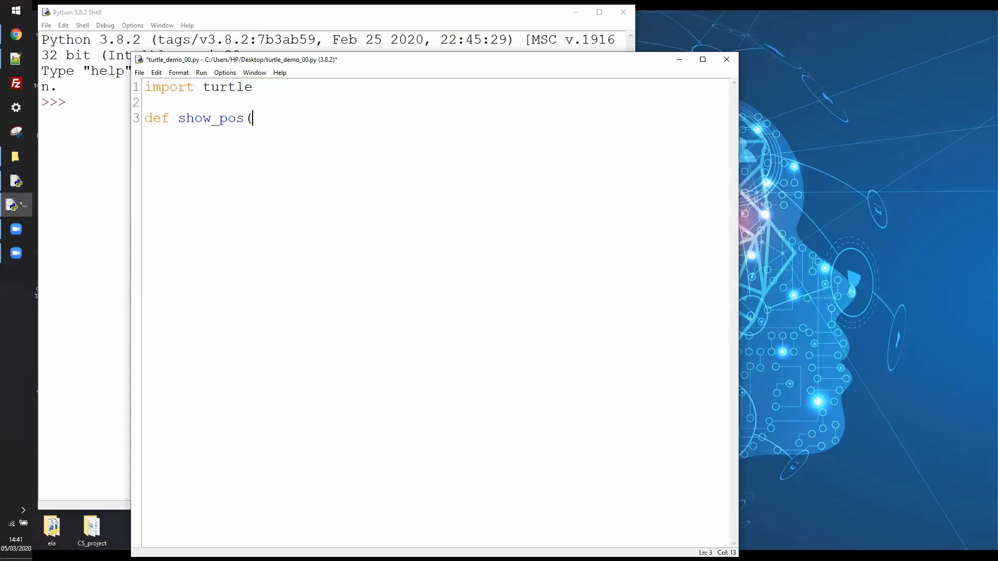
type("x")
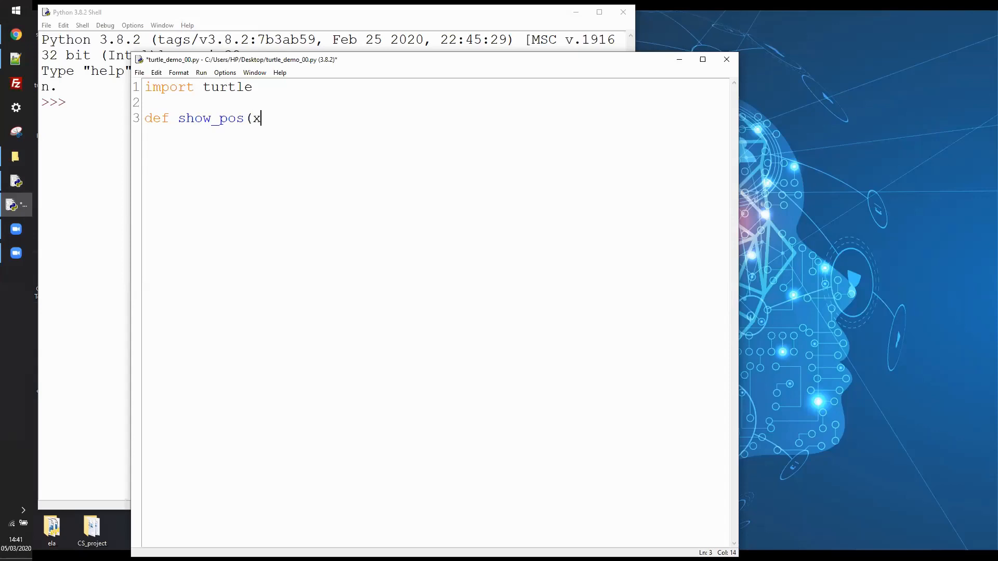
type(", y)")
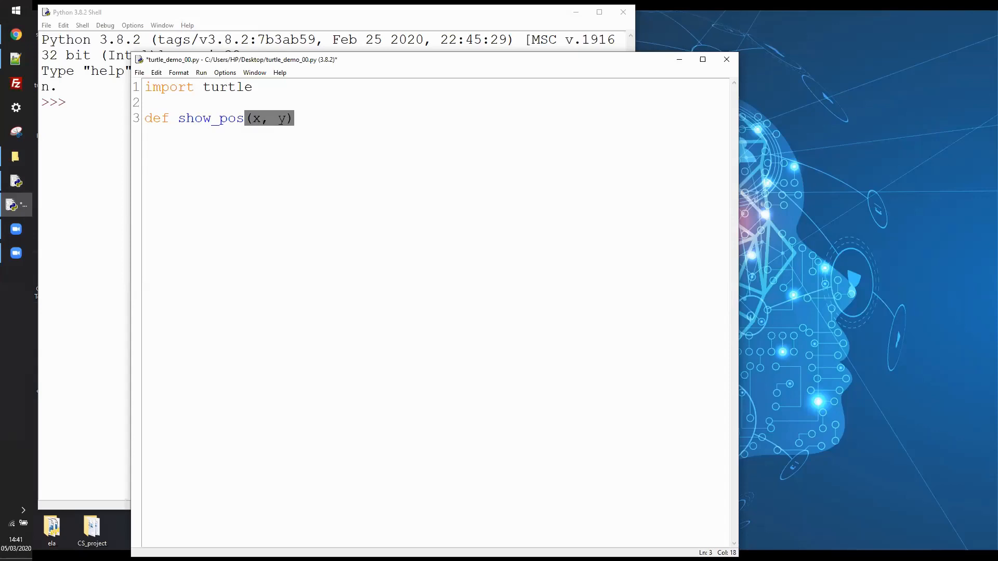
type(":")
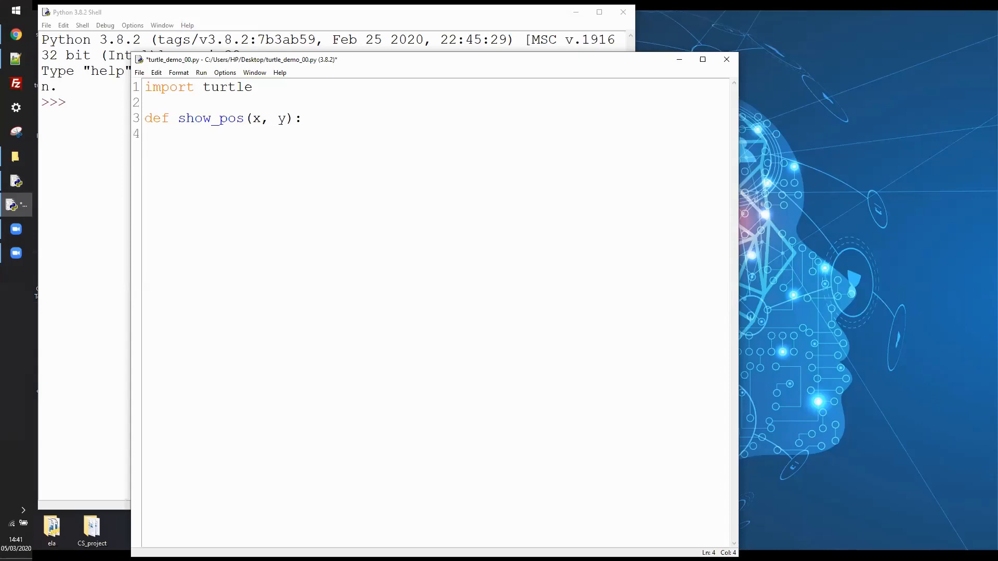
type("print(")
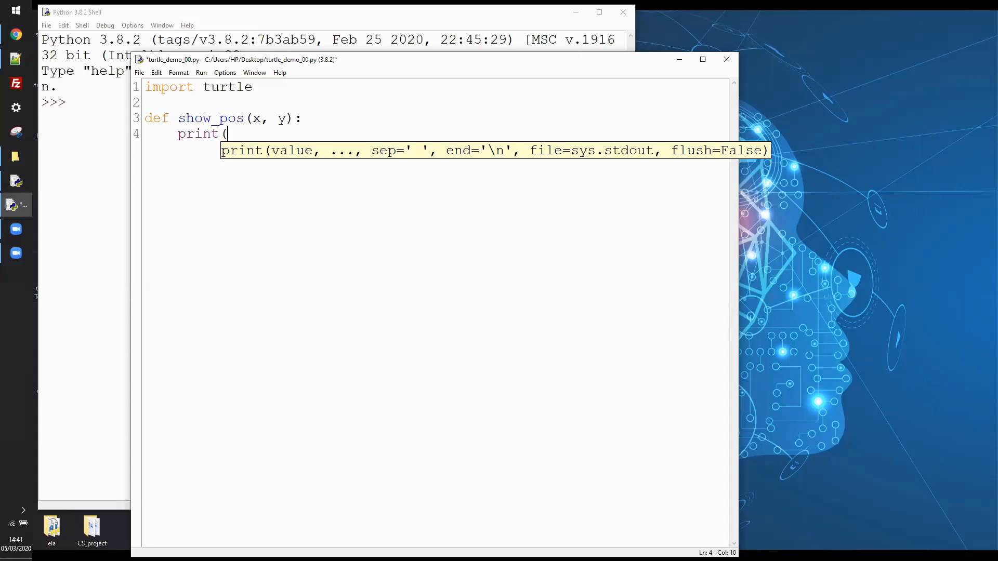
type("x, y)")
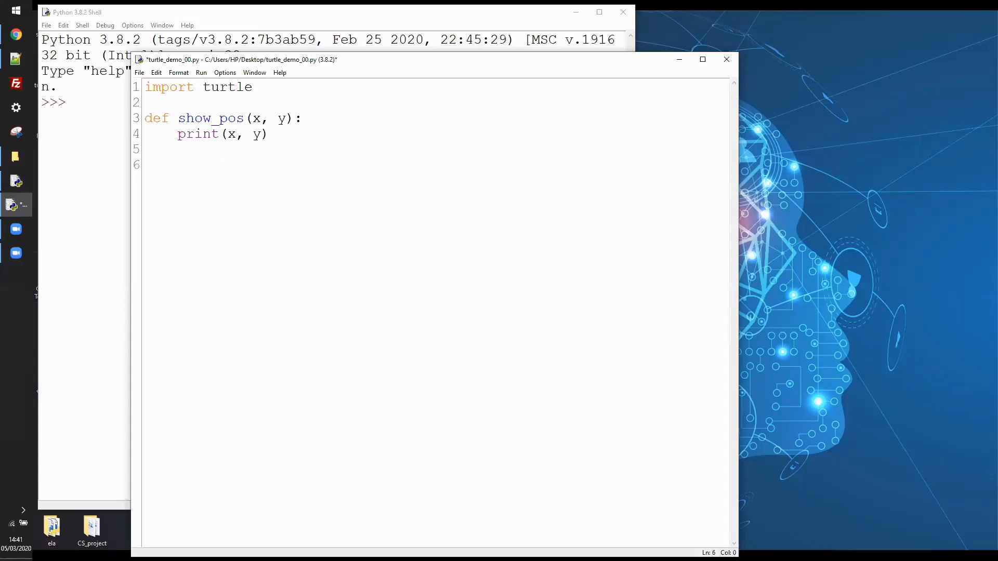
Write screen = turtle.Screen() on line 6.
left_click(145, 164)
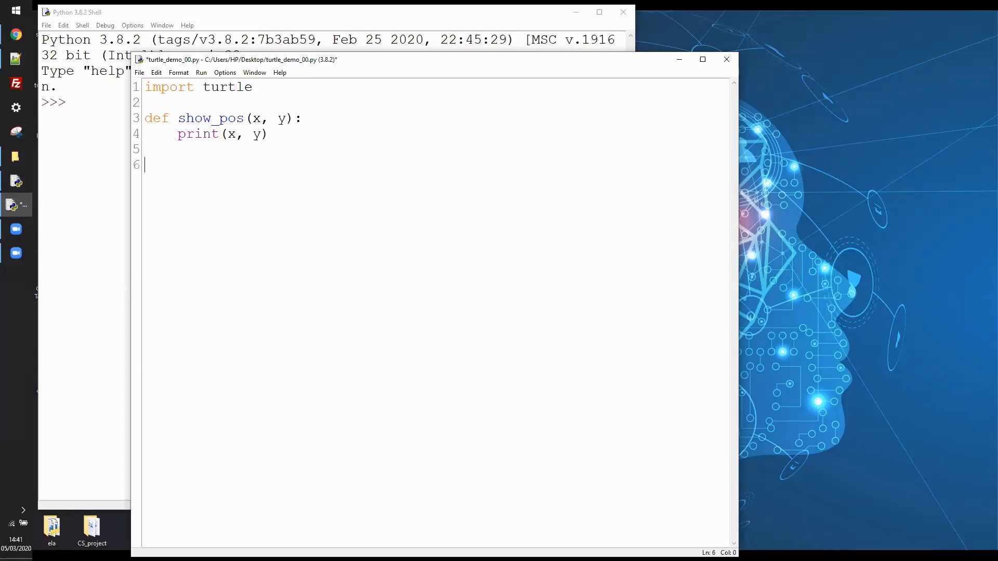
type("scree")
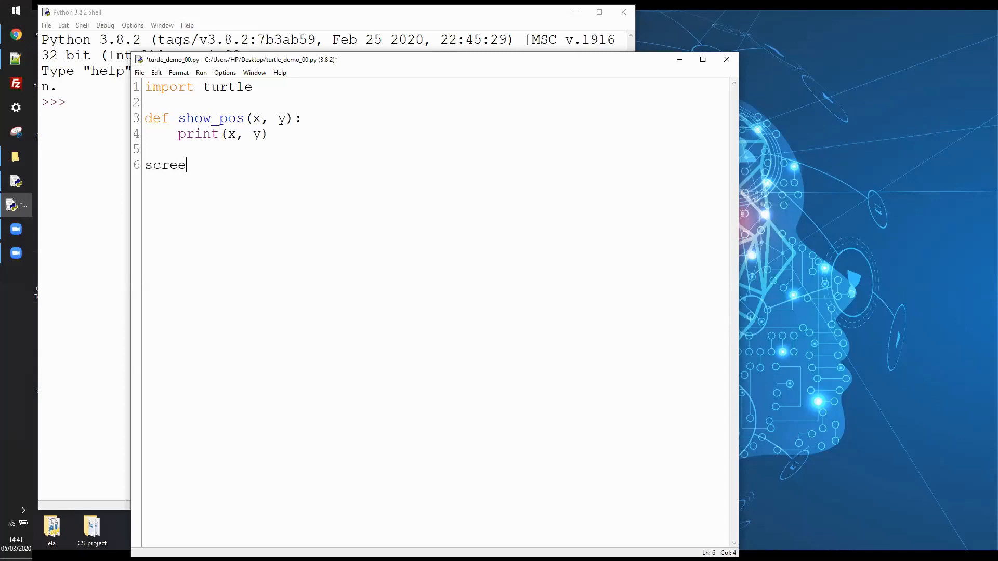
type("n =")
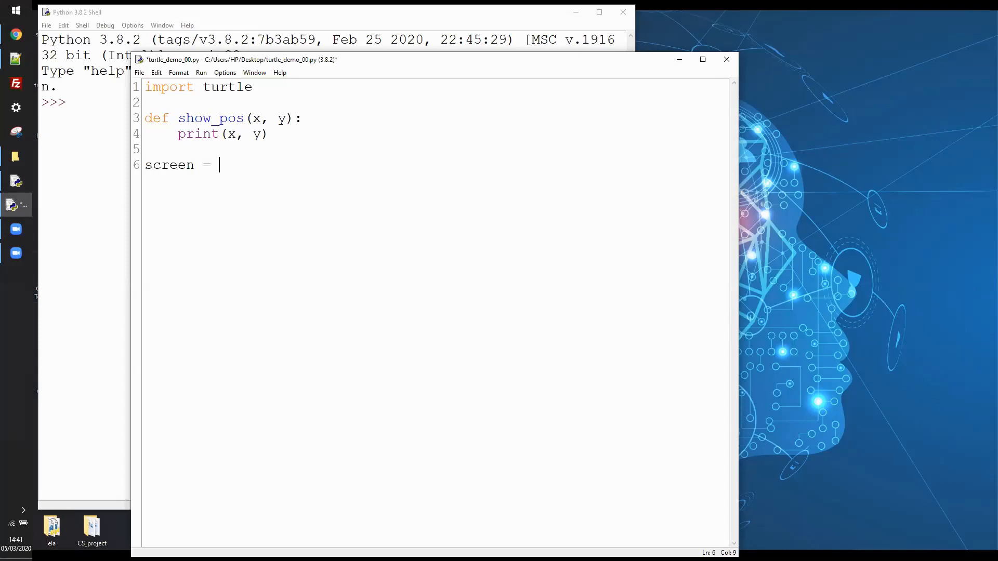
type("turtle.")
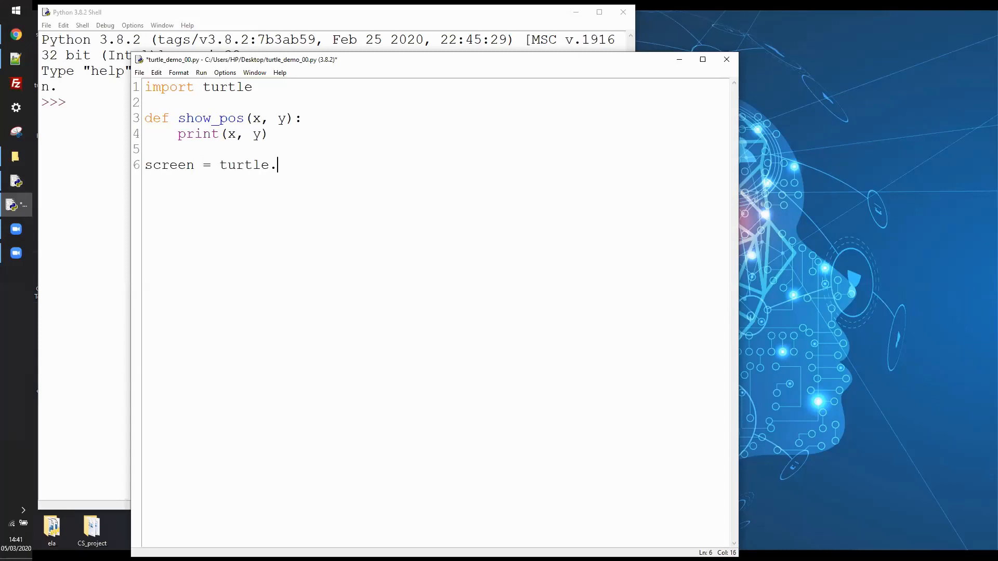
type("Scree")
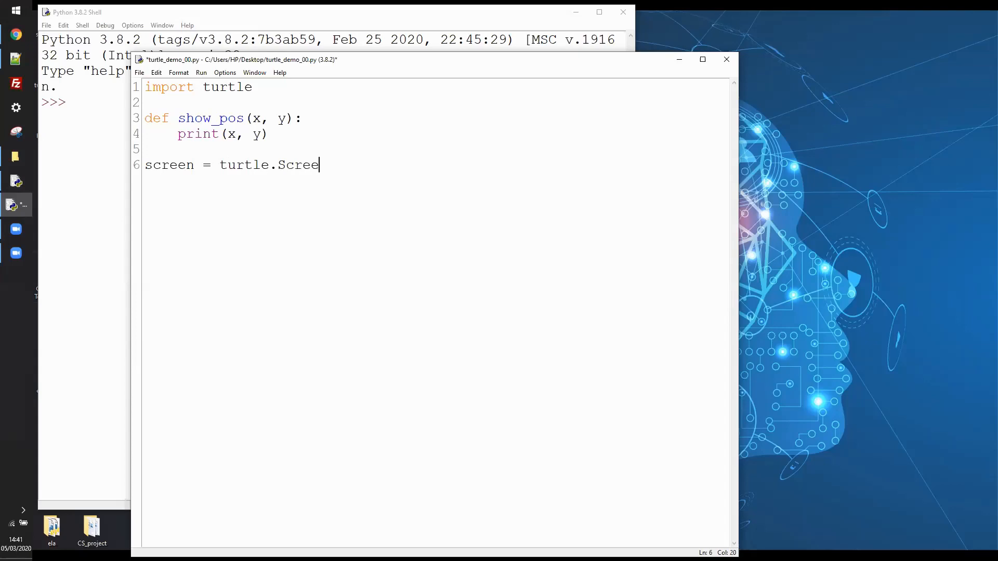
type("n()")
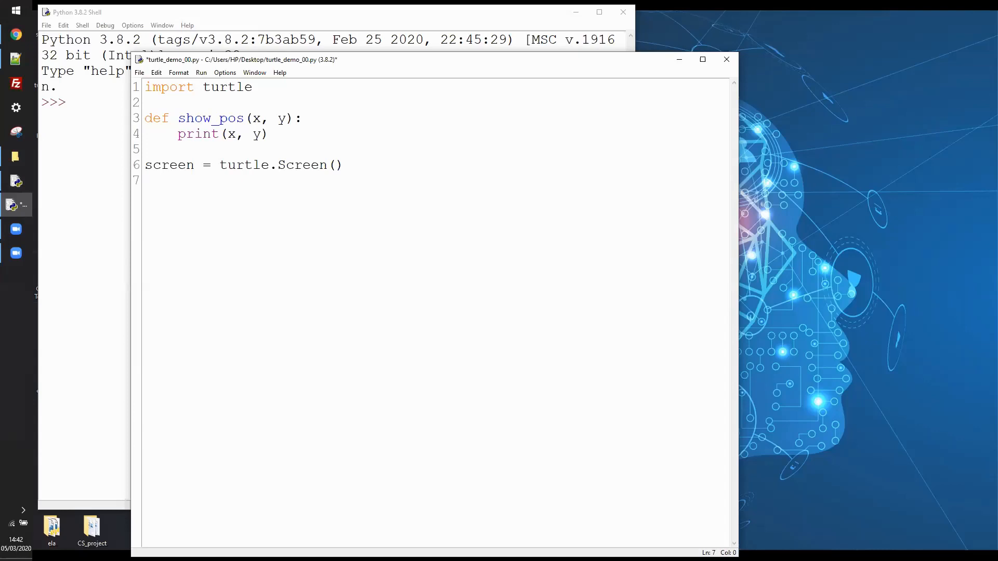
Write pen = turtle.Turtle() on line 7.
type("p")
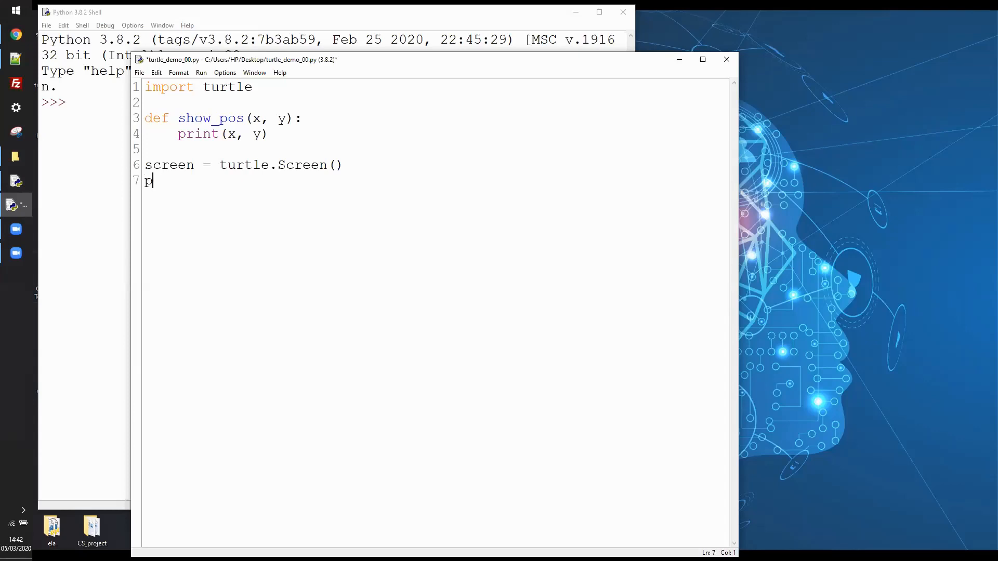
type("en =")
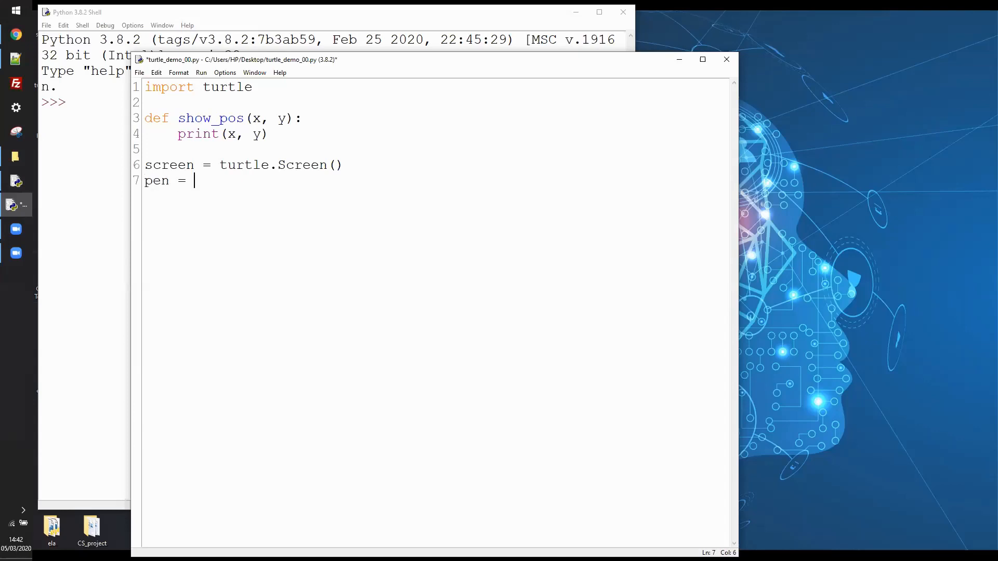
type("turt")
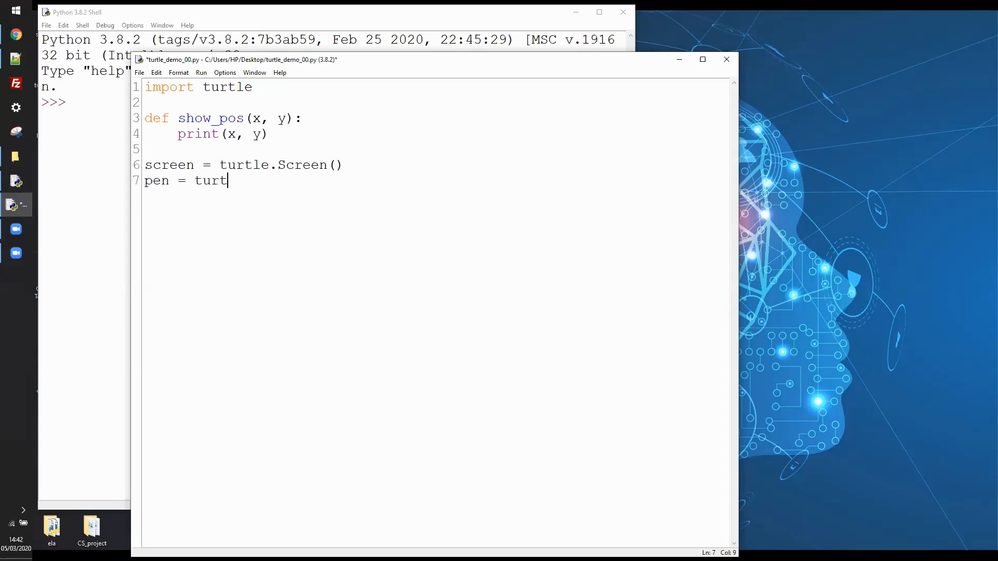
type("le.Turtle(")
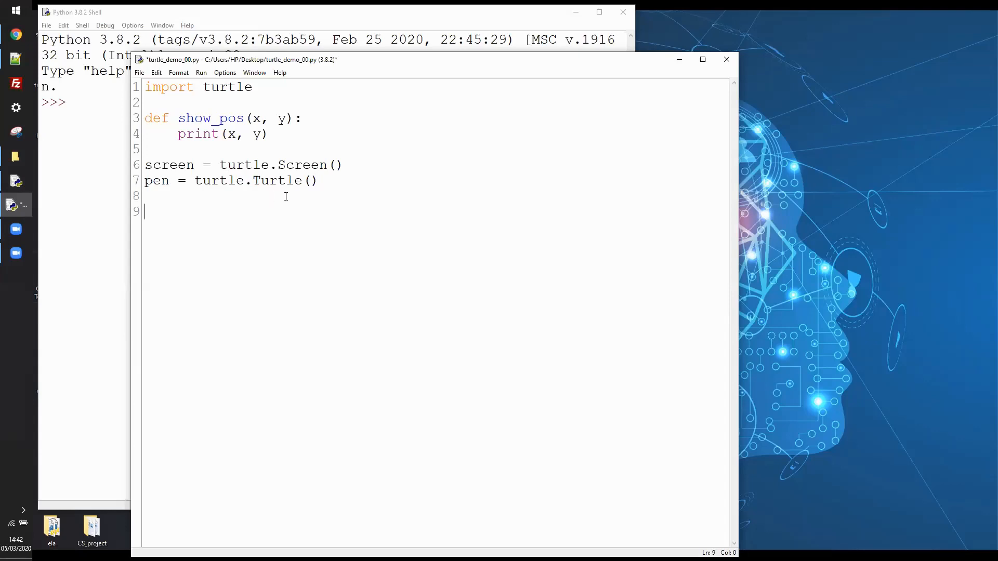
double_click(219, 181)
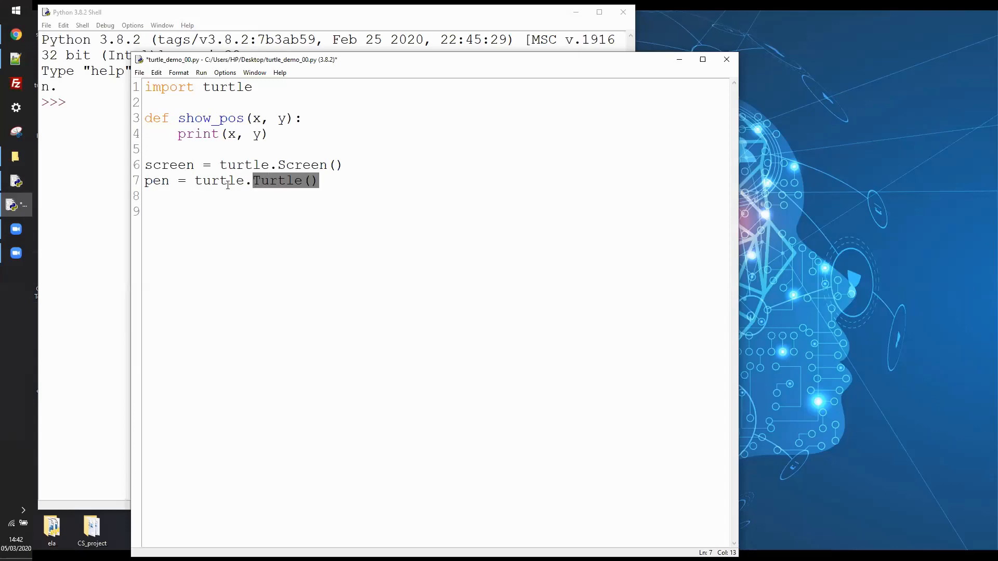
left_click(260, 181)
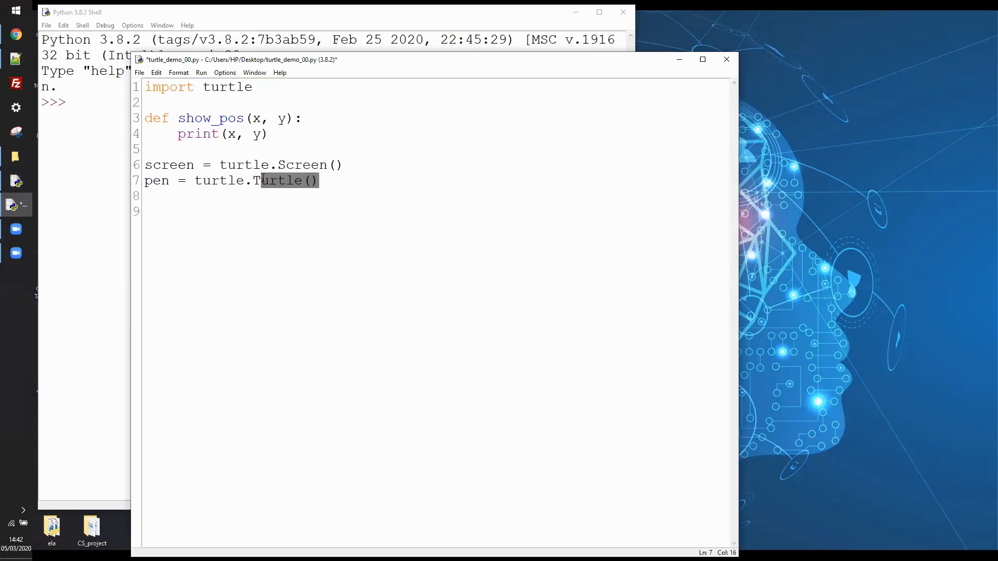
left_click(321, 181)
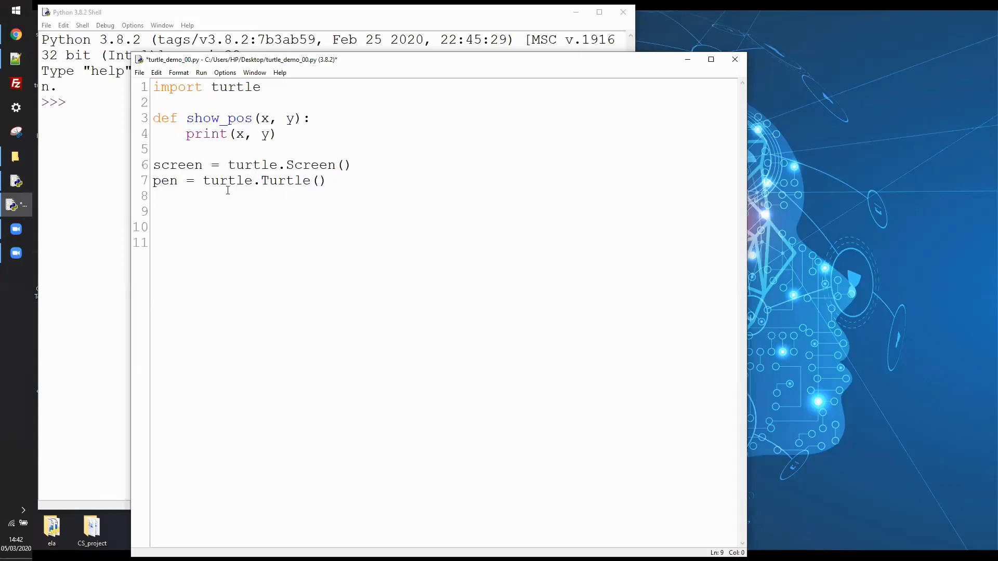
type("scr")
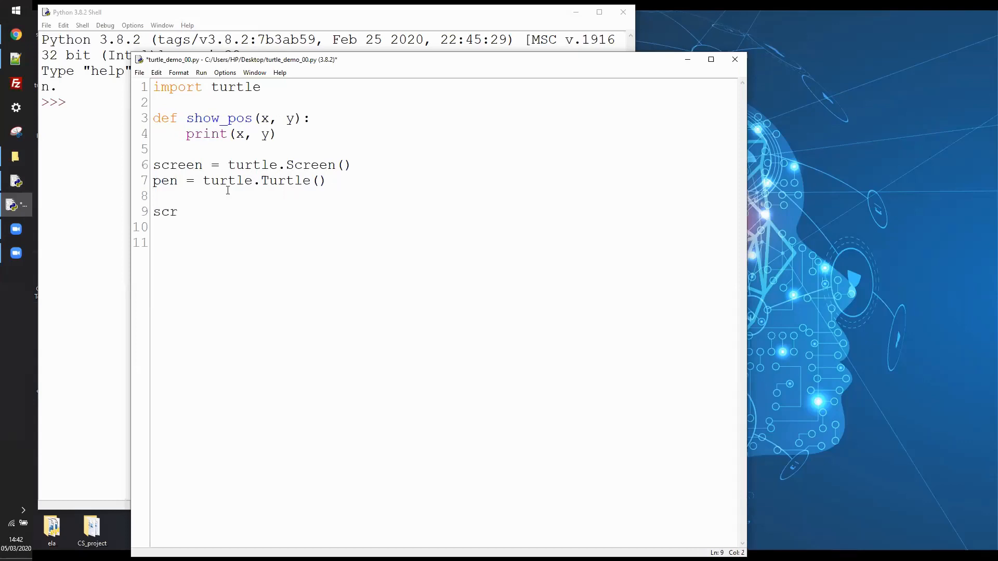
Add screen.listen() on line 9.
type("een.l")
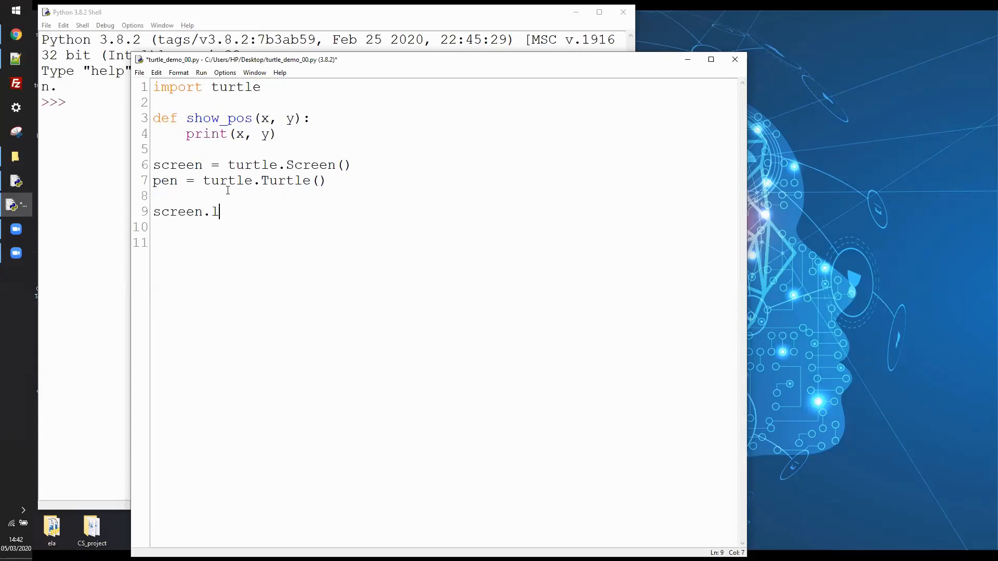
type("isten")
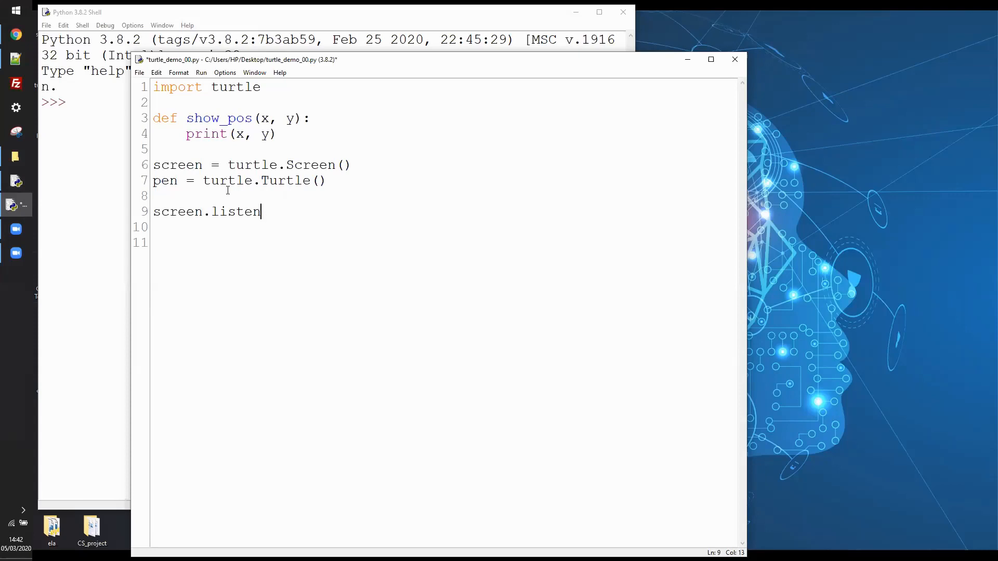
type("()")
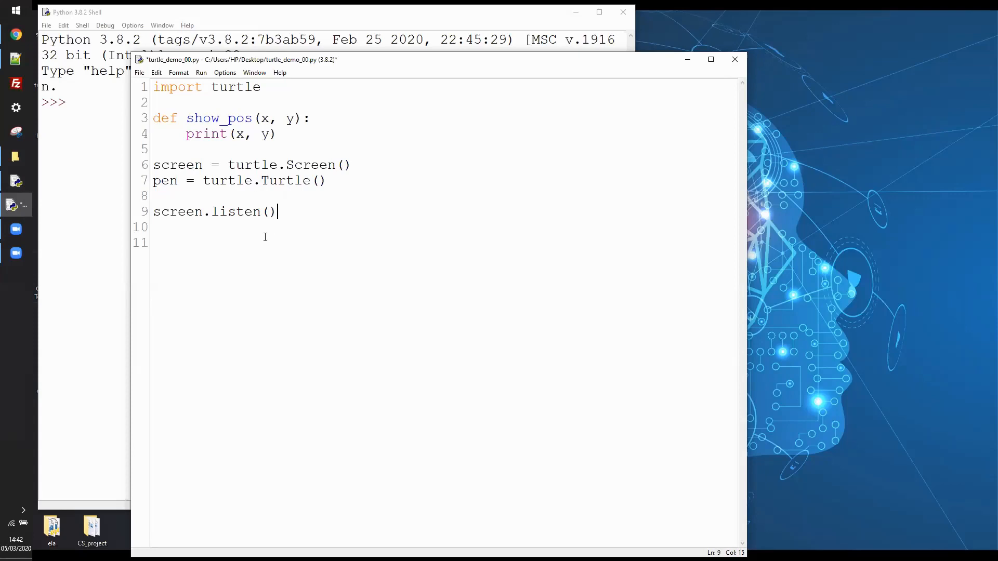
mouse_move(276, 230)
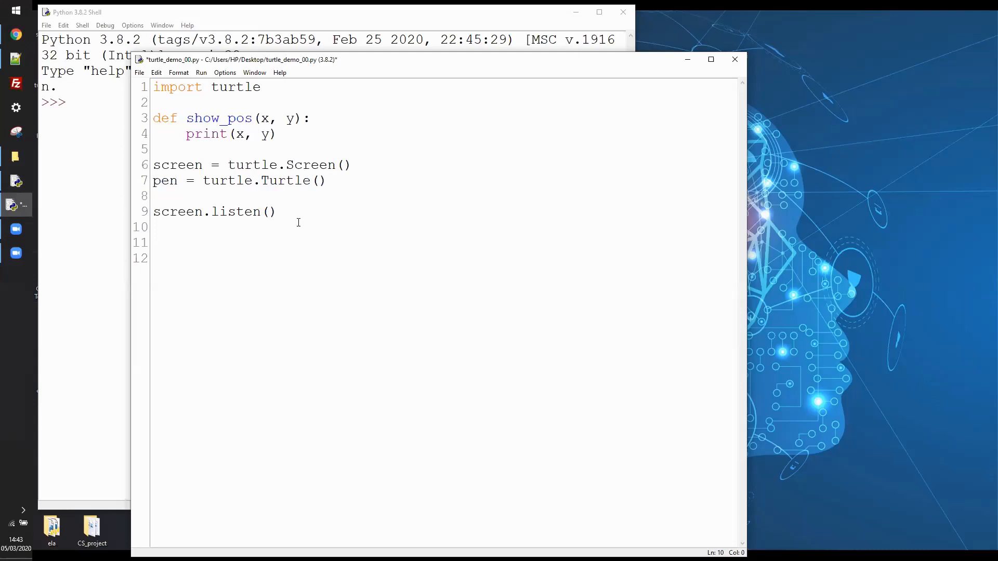
Add screen.onclick(show_pos) on line 10 to register the click handler.
type("scree")
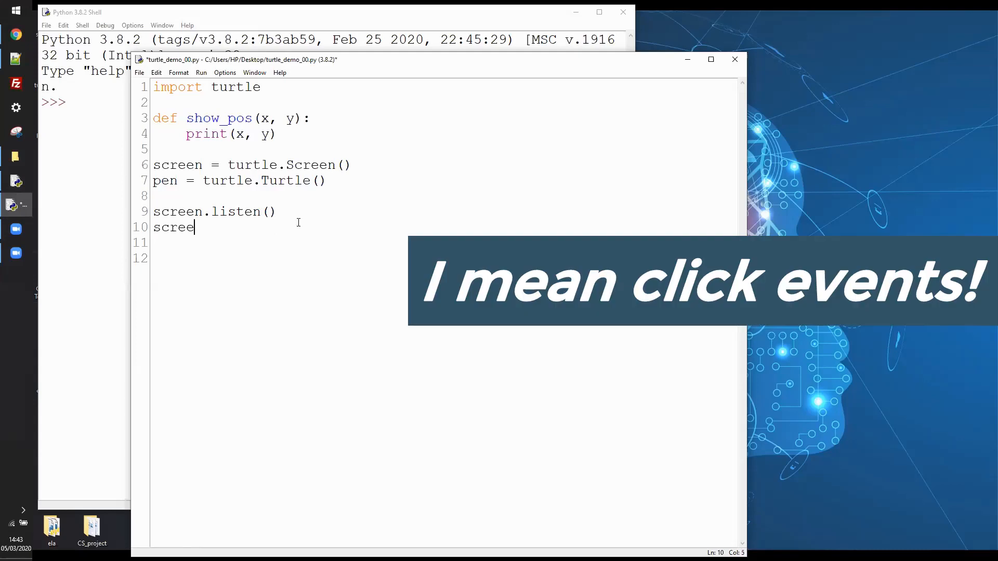
type("n.on")
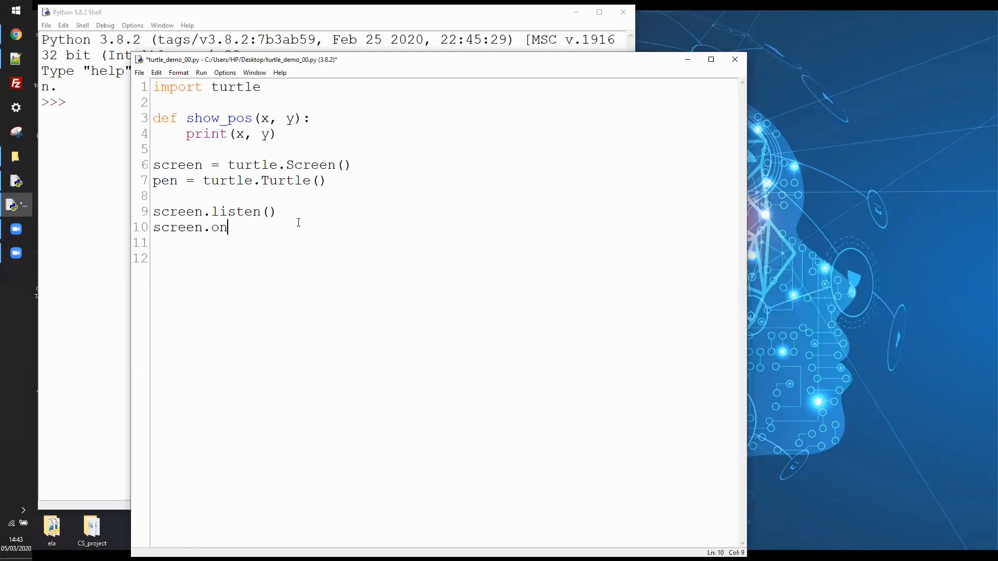
type("click(")
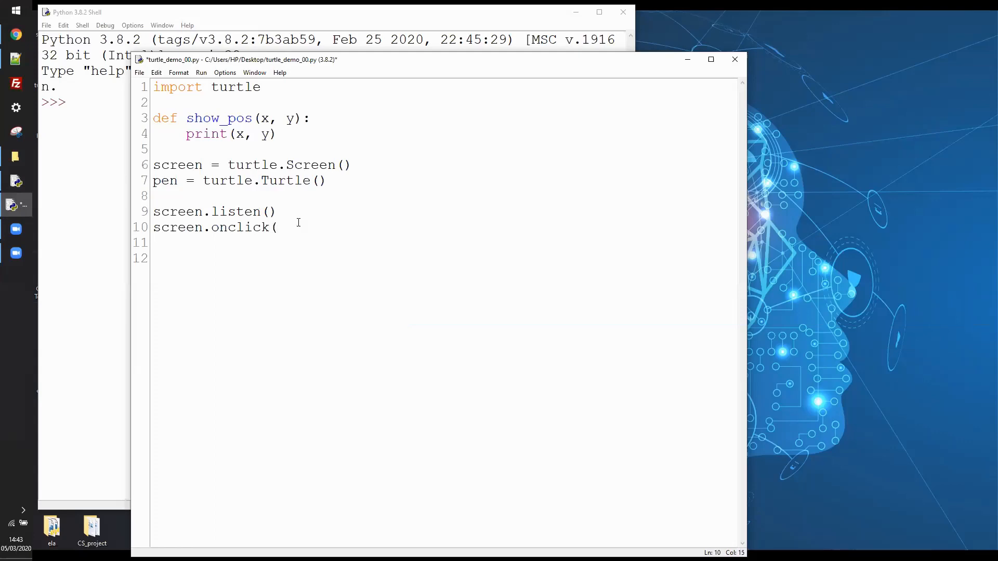
type("sho")
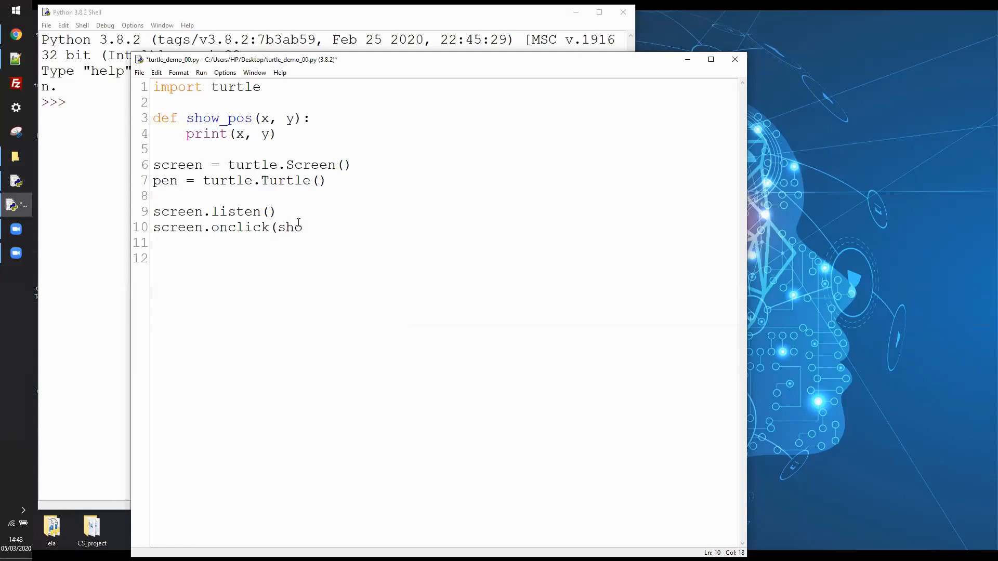
type("w_pos")
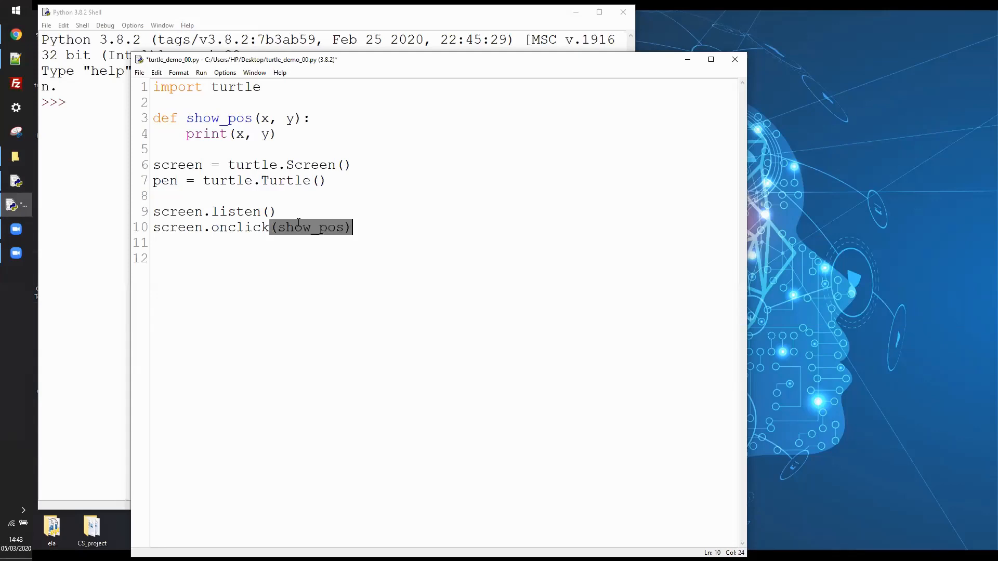
left_click(299, 227)
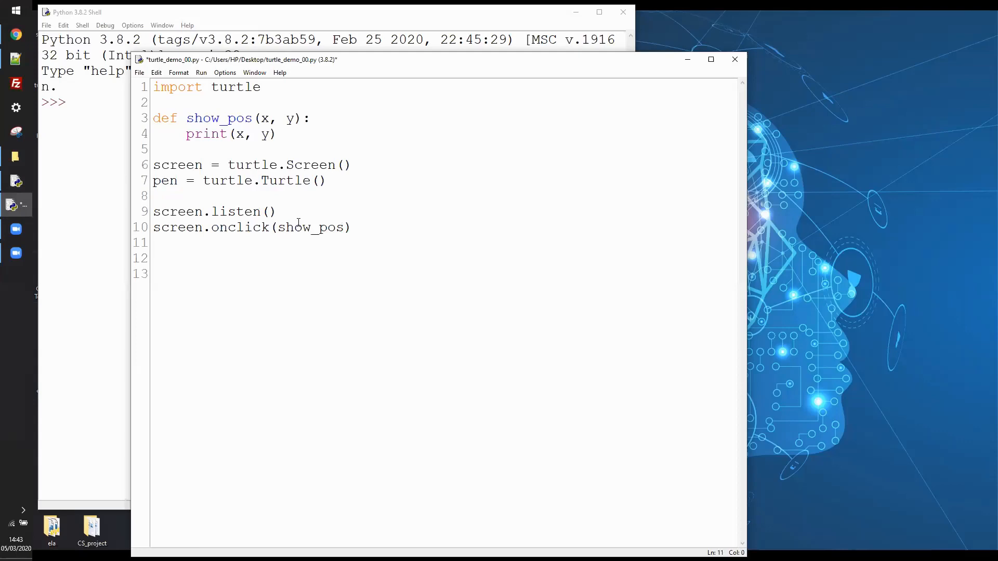
Put turtle.done() on line 14, keeping empty line 12 free above it.
type("turt")
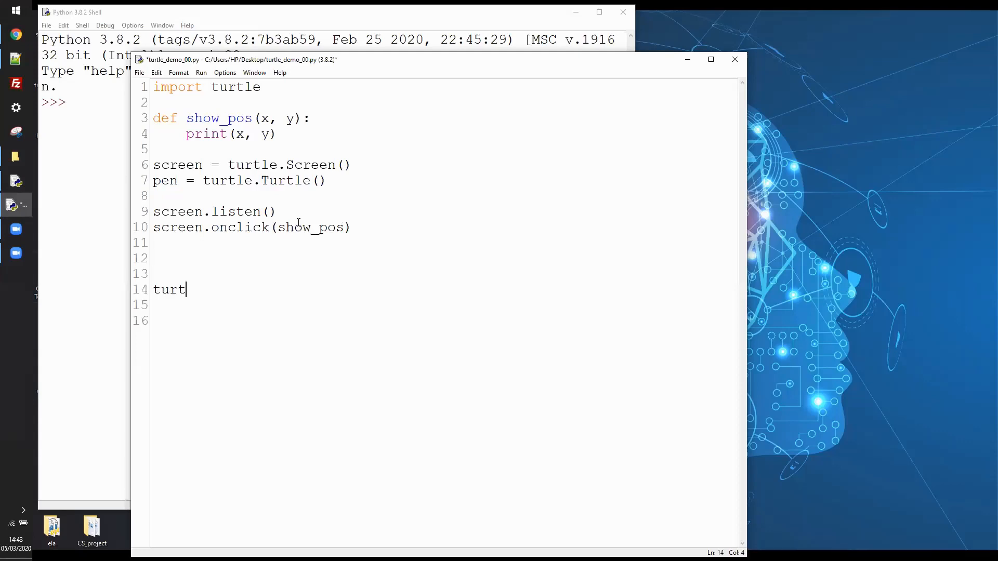
type("le.don")
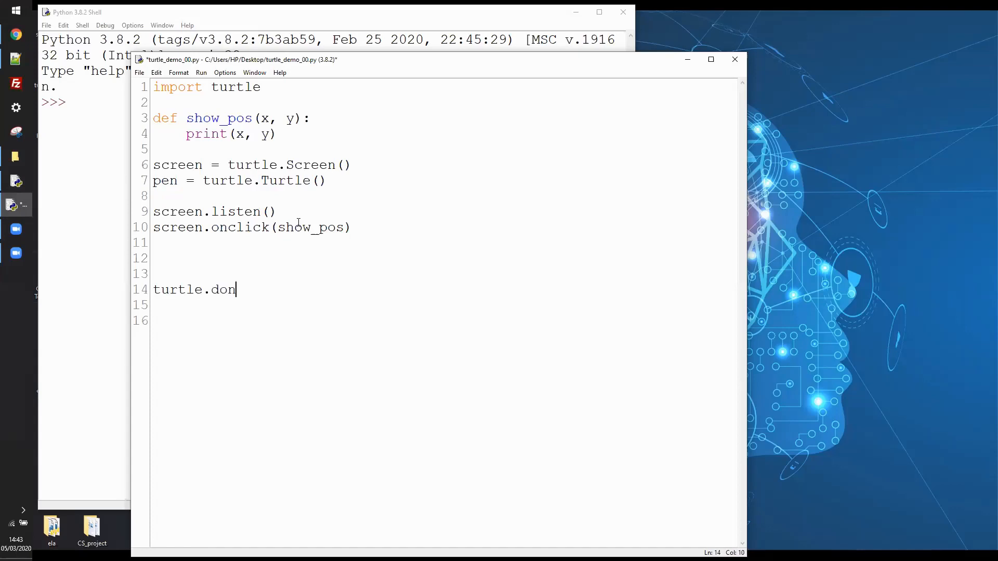
type("e()")
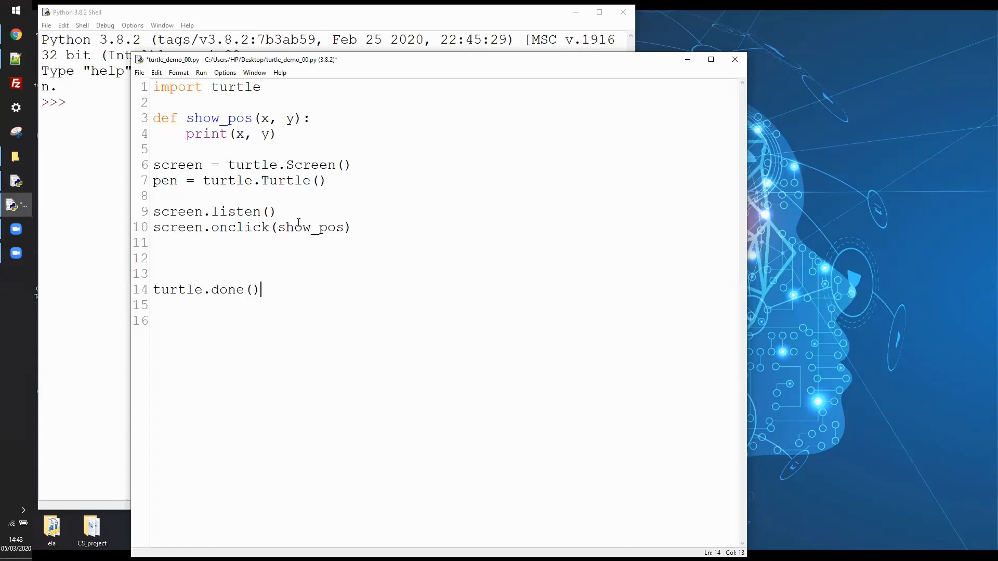
mouse_move(263, 296)
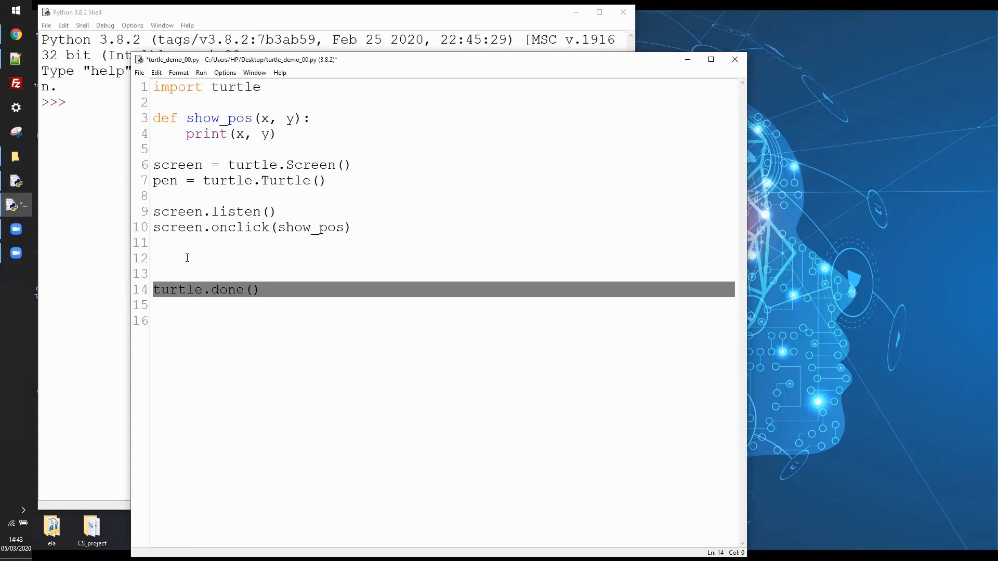
left_click(153, 258)
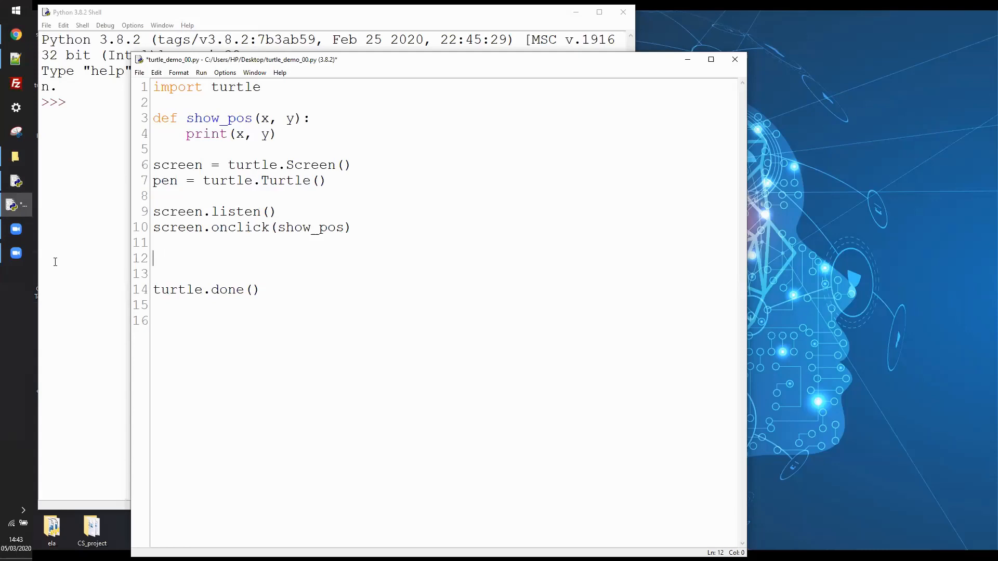
mouse_move(797, 266)
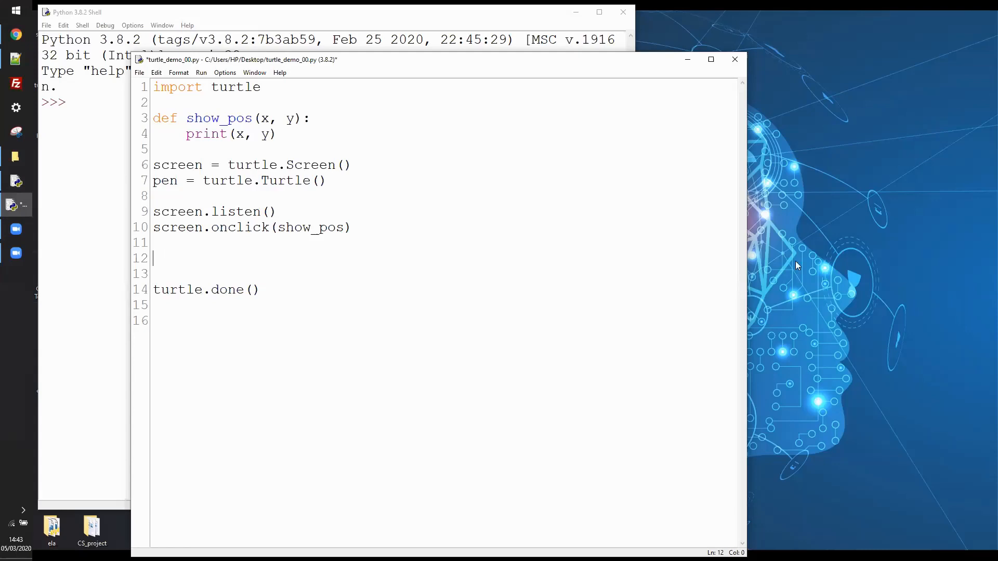
Add pen.shape("square") above turtle.done().
type("pen")
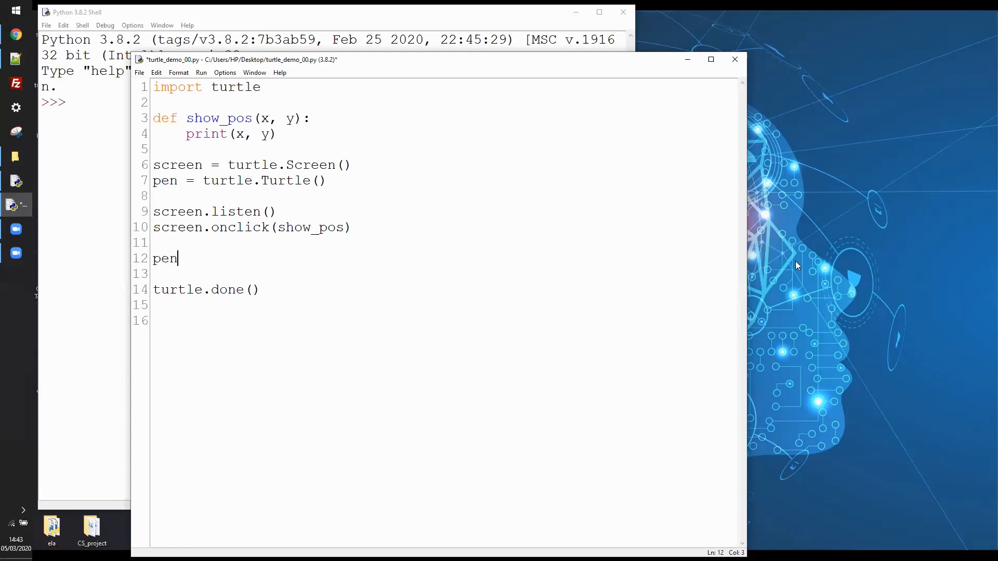
type(".shape(\"")
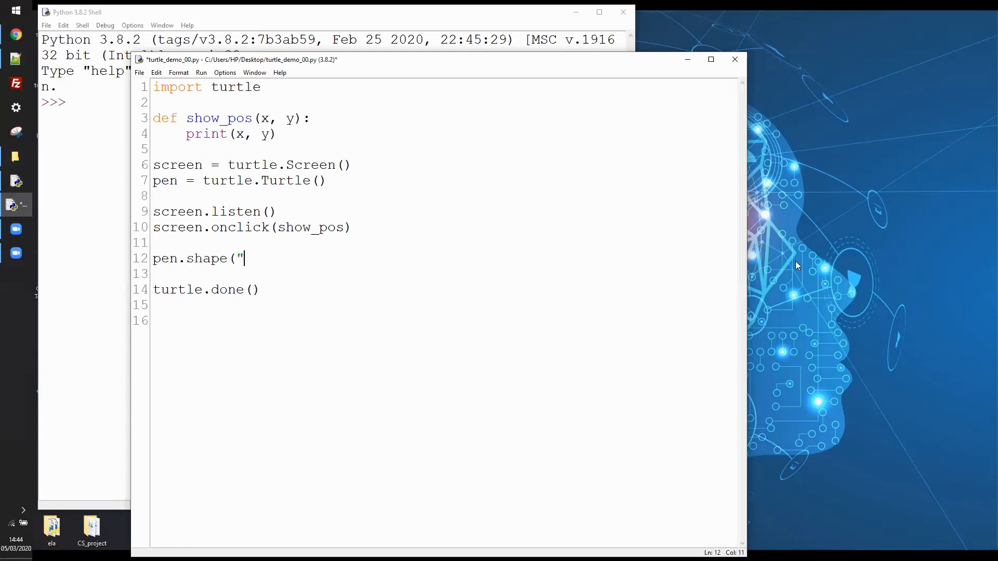
type("square")
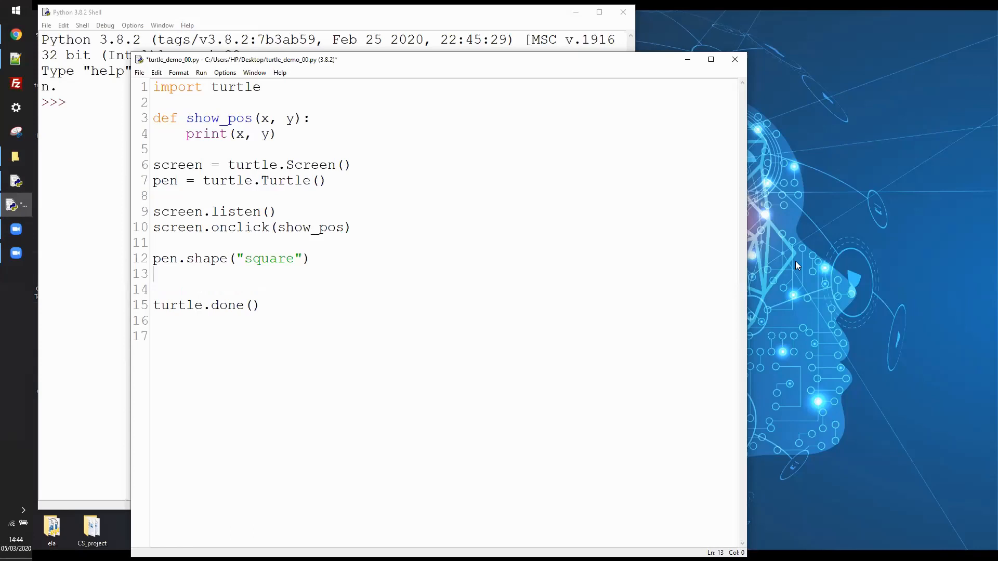
Add pen.shapesize(50 / 20) on the next line.
type("pen.")
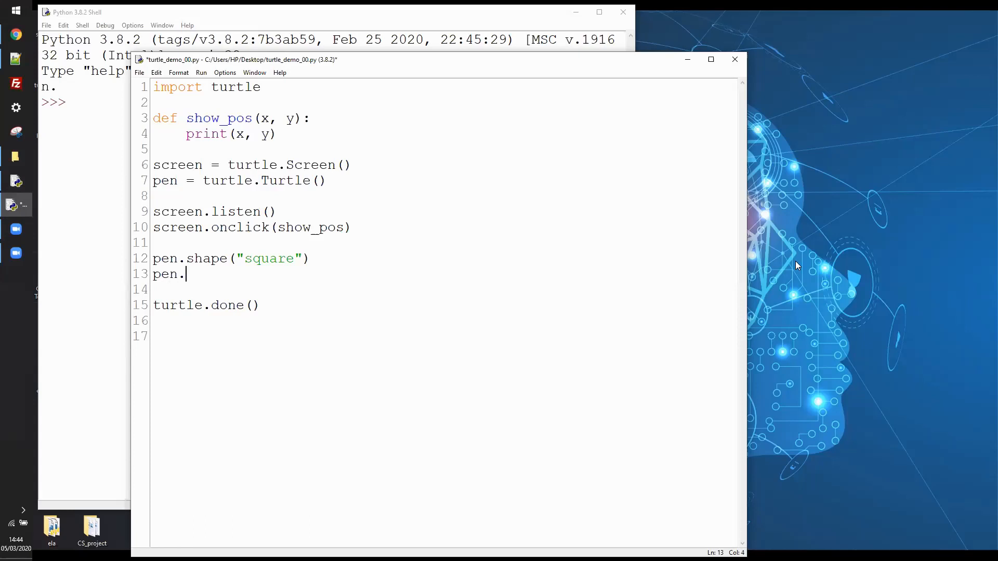
type("shap")
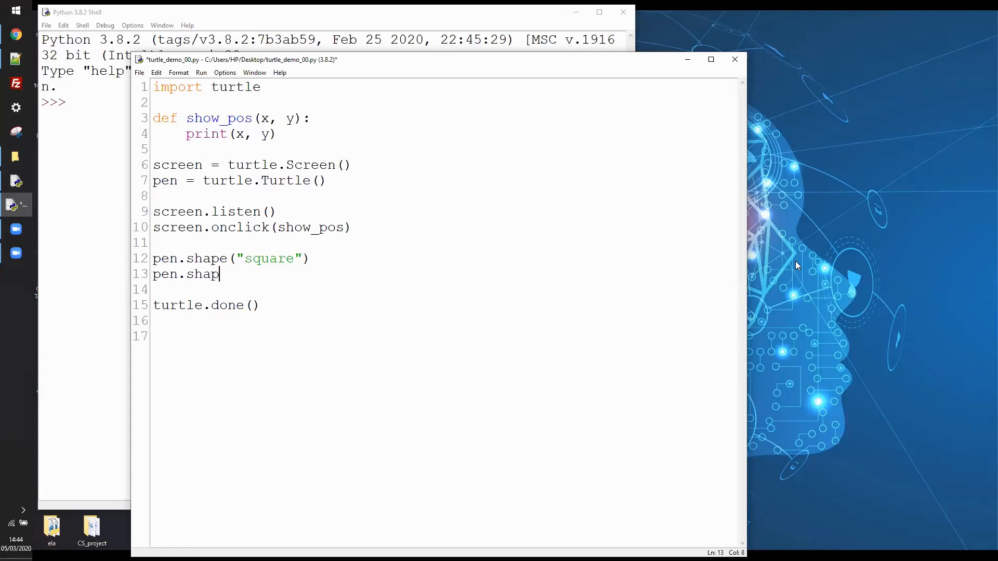
type("esi")
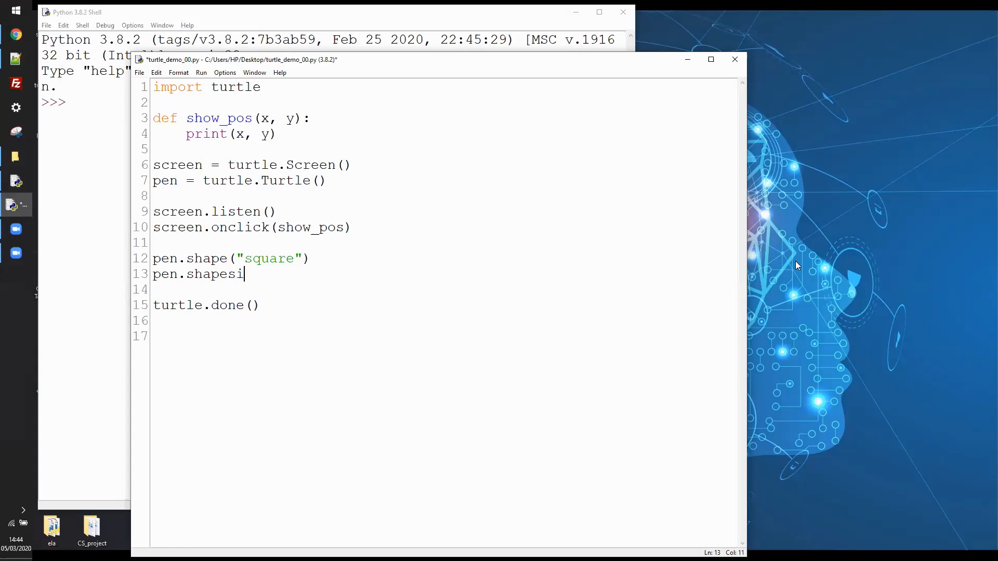
type("ze")
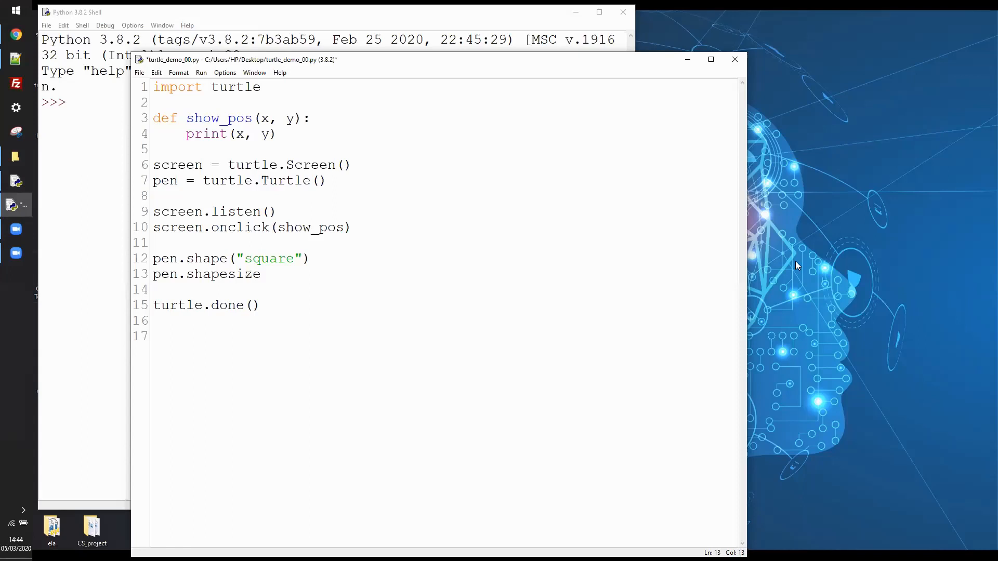
type("(5")
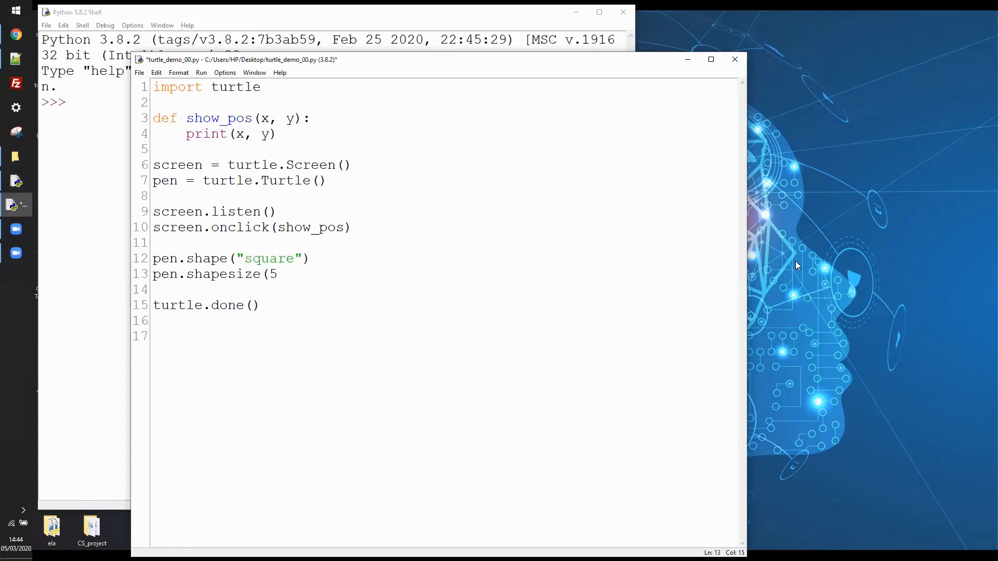
type("0")
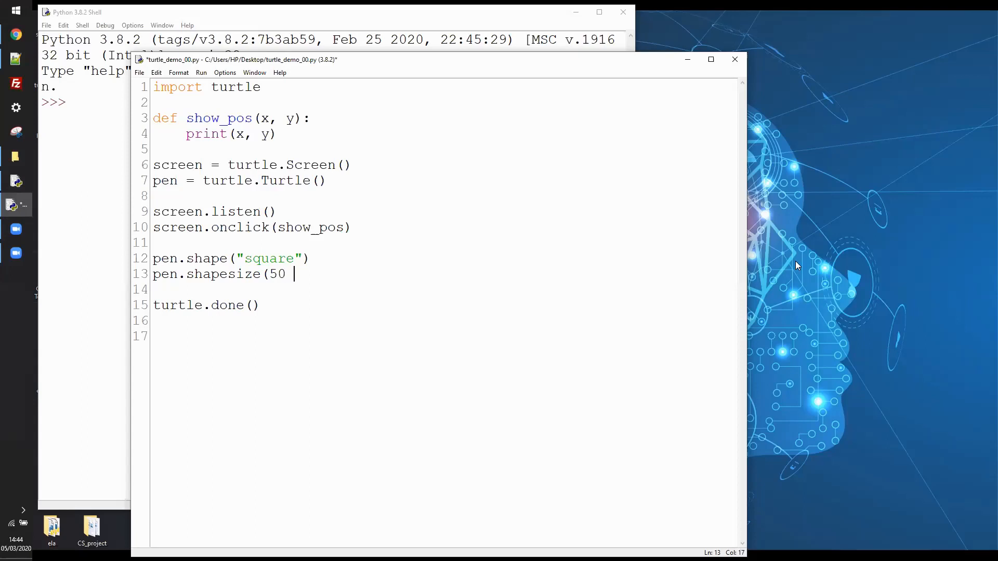
type("/ 2")
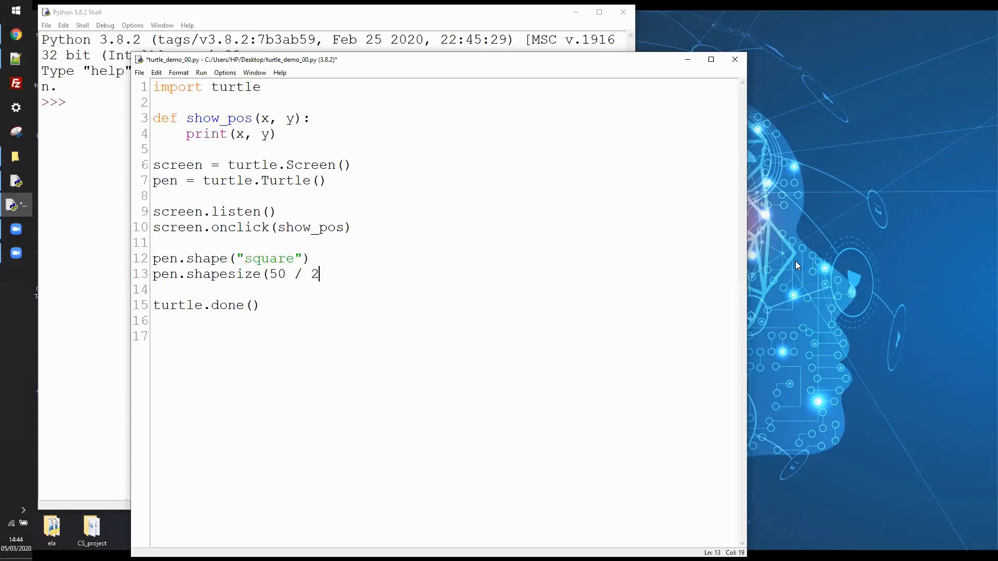
type("0)")
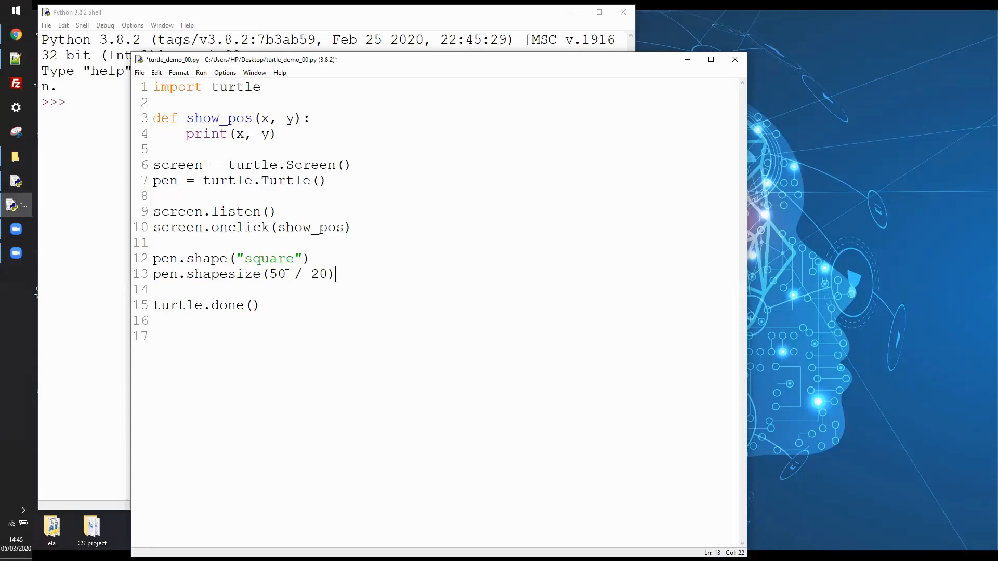
double_click(278, 274)
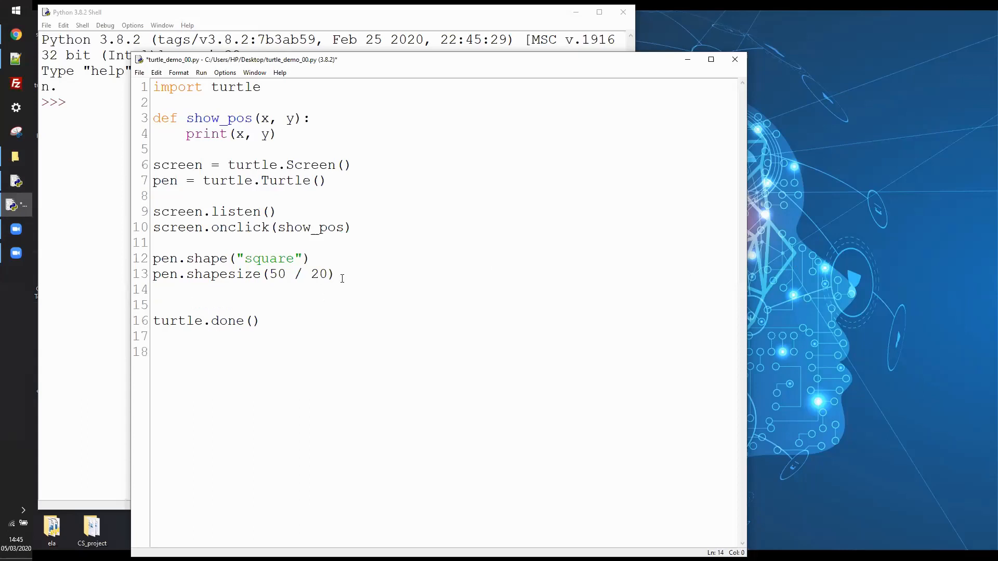
Add pen.stamp() right after the pen.shapesize(50 / 20) line.
type("pen.s")
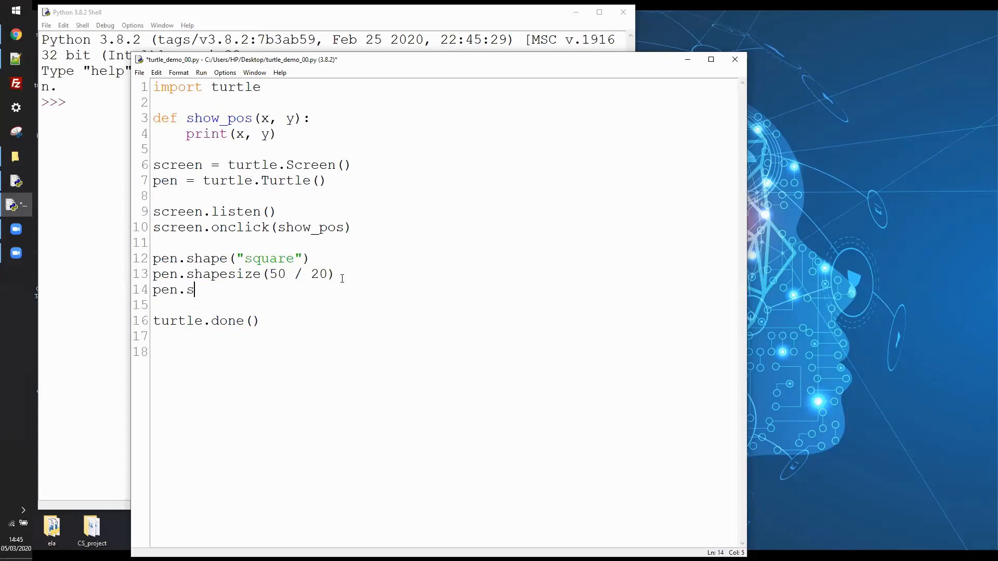
type("tamp()")
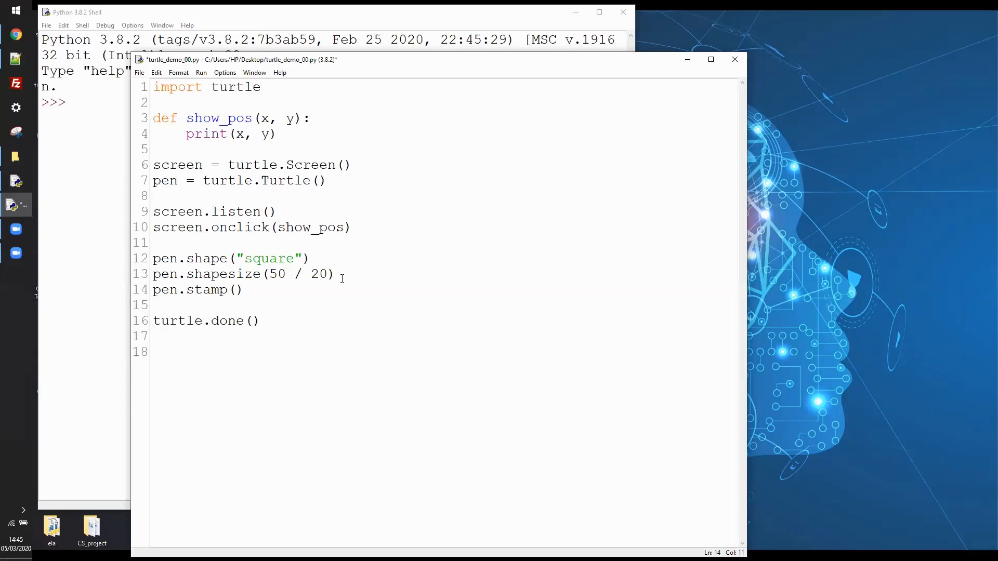
mouse_move(278, 299)
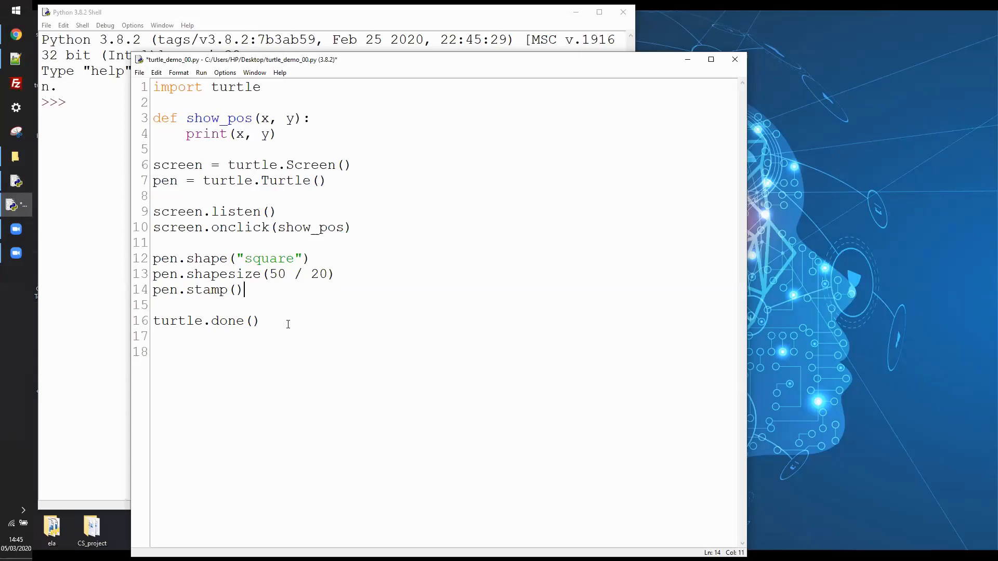
left_click(261, 321)
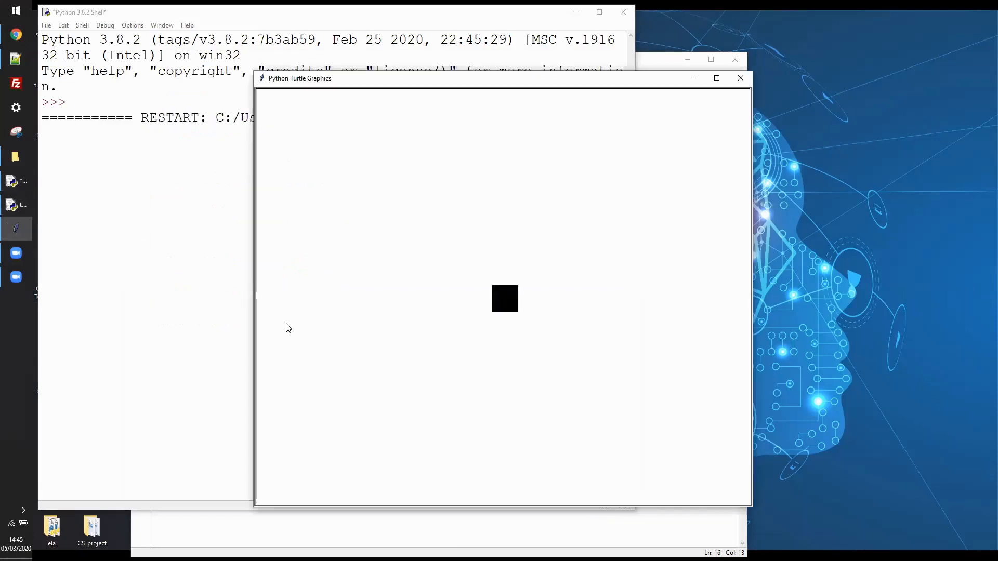
mouse_move(652, 228)
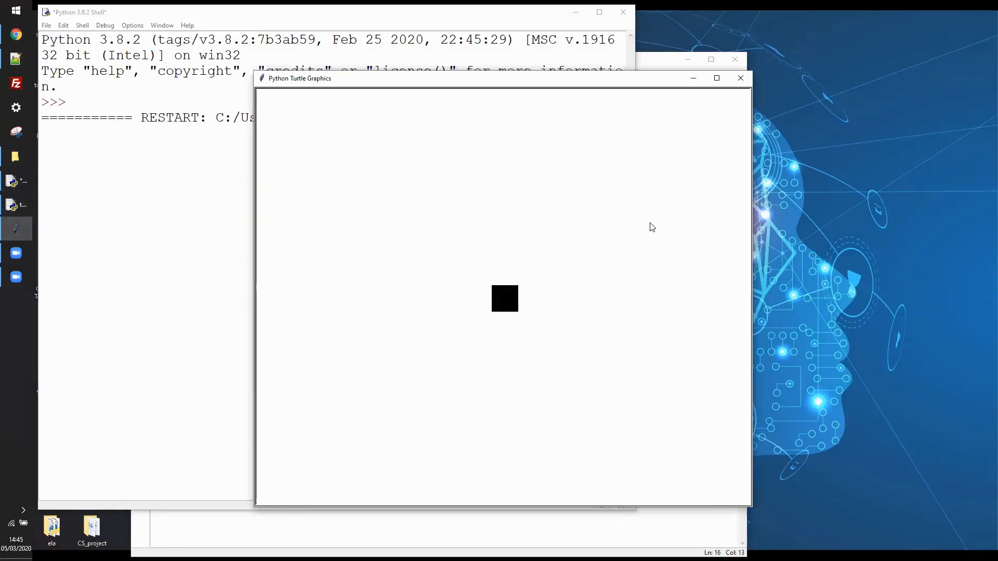
mouse_move(514, 300)
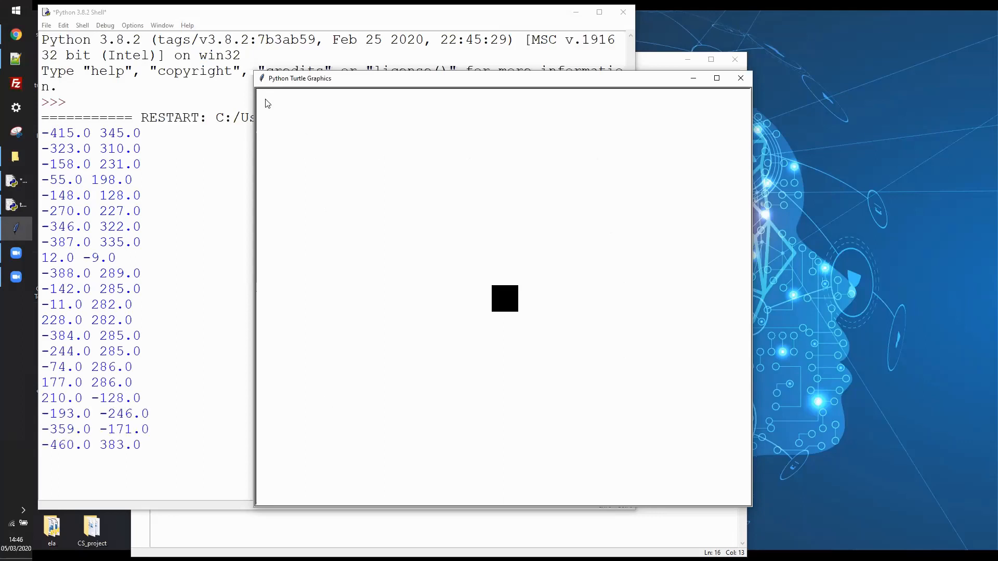
mouse_move(303, 202)
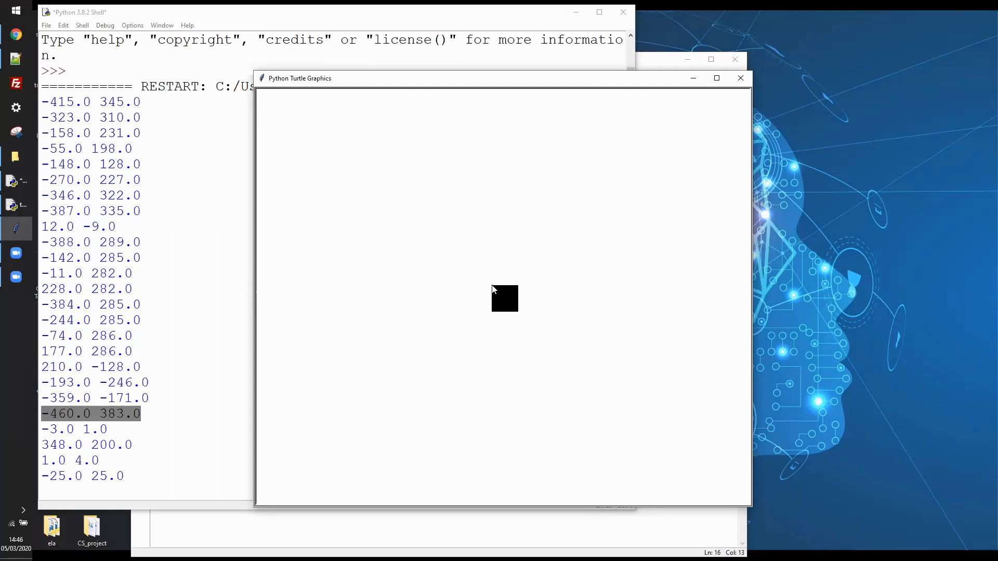
mouse_move(659, 95)
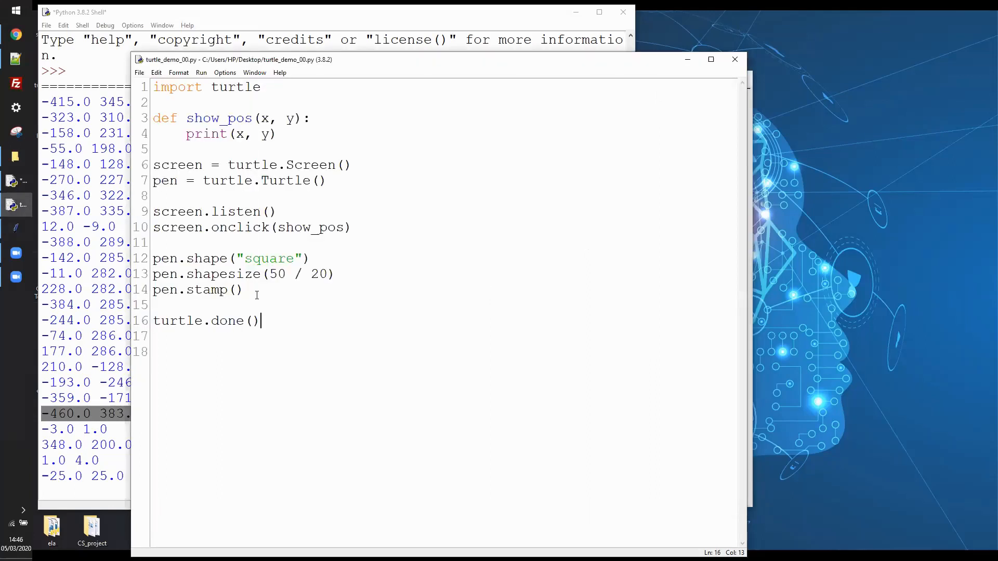
Add pen.color("red") and a second pen.stamp() after the first stamp.
left_click(244, 290)
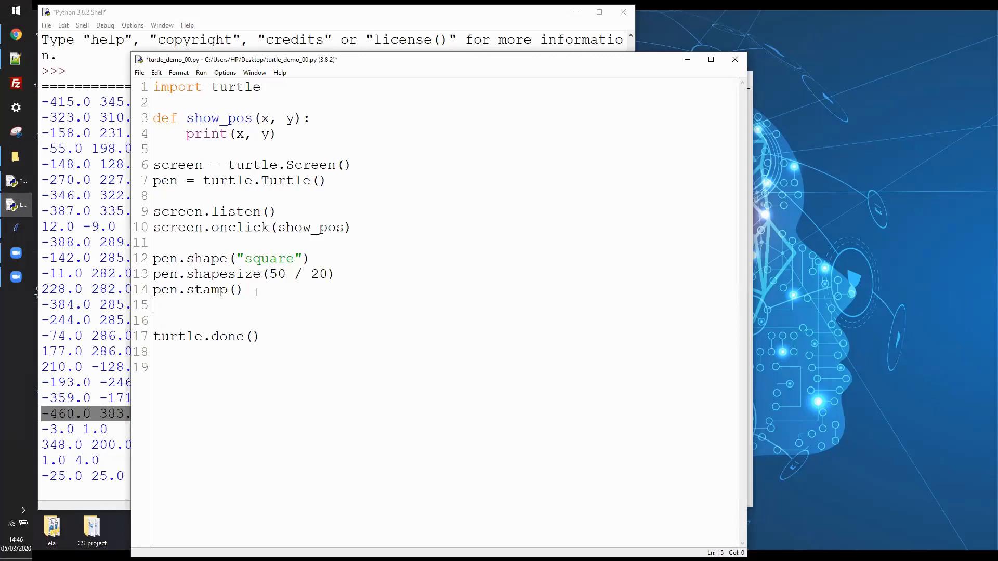
type("pw")
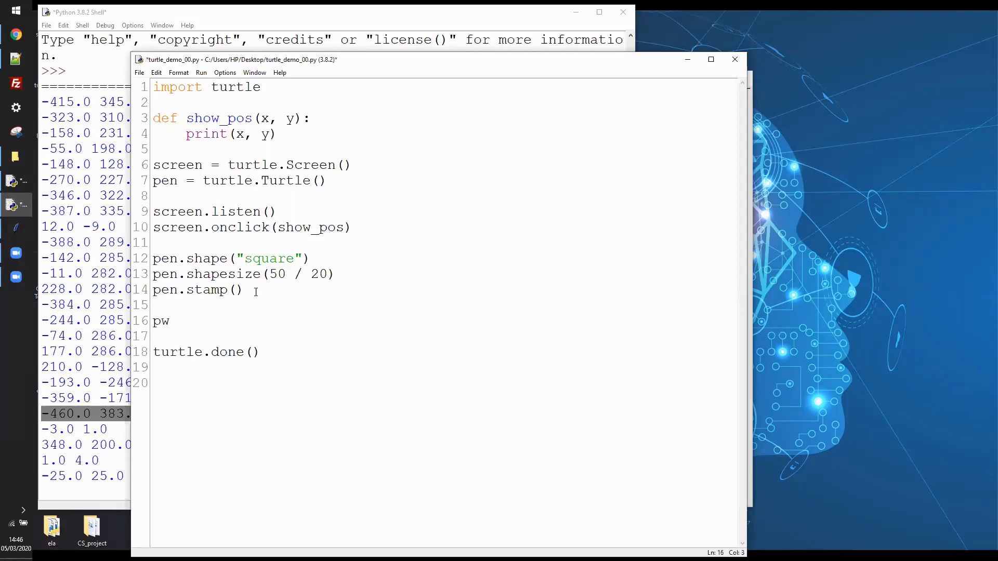
type("en.colo")
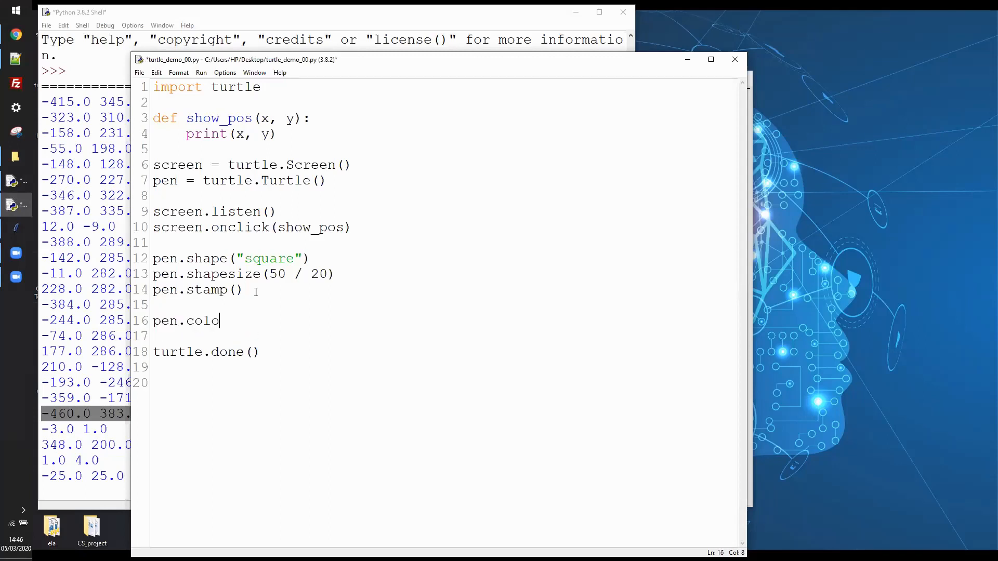
type("r(")
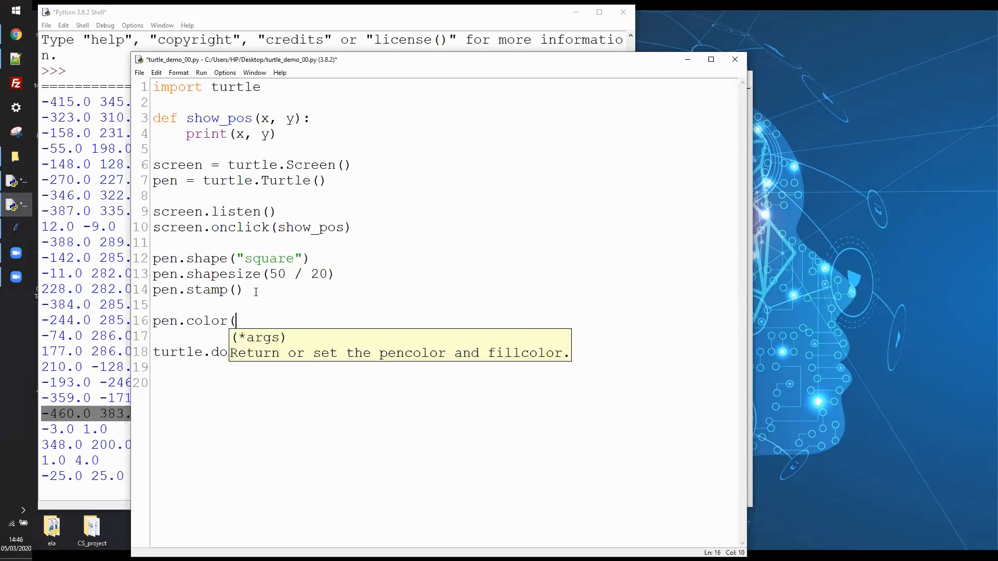
type("\"red\"")
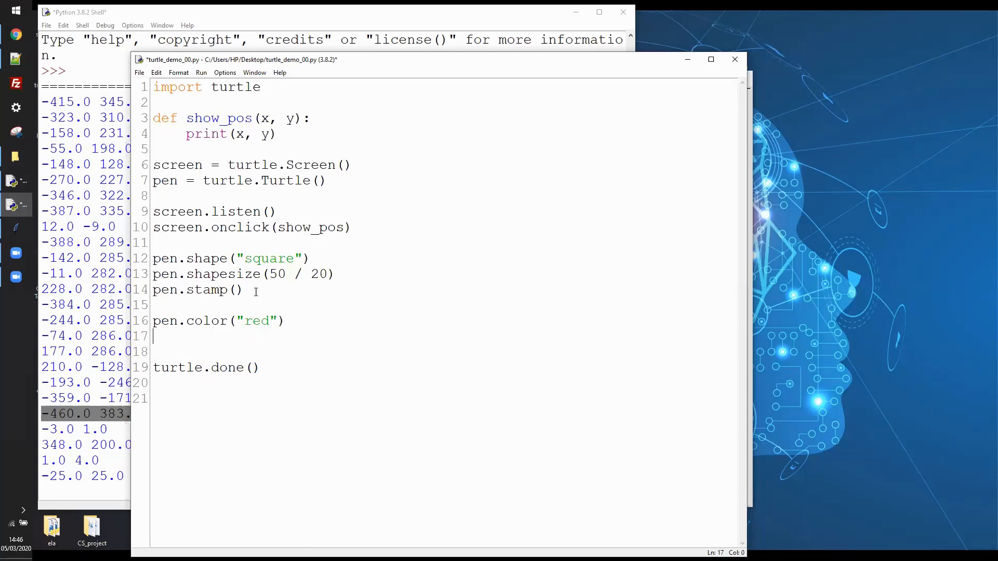
type("pen.sta")
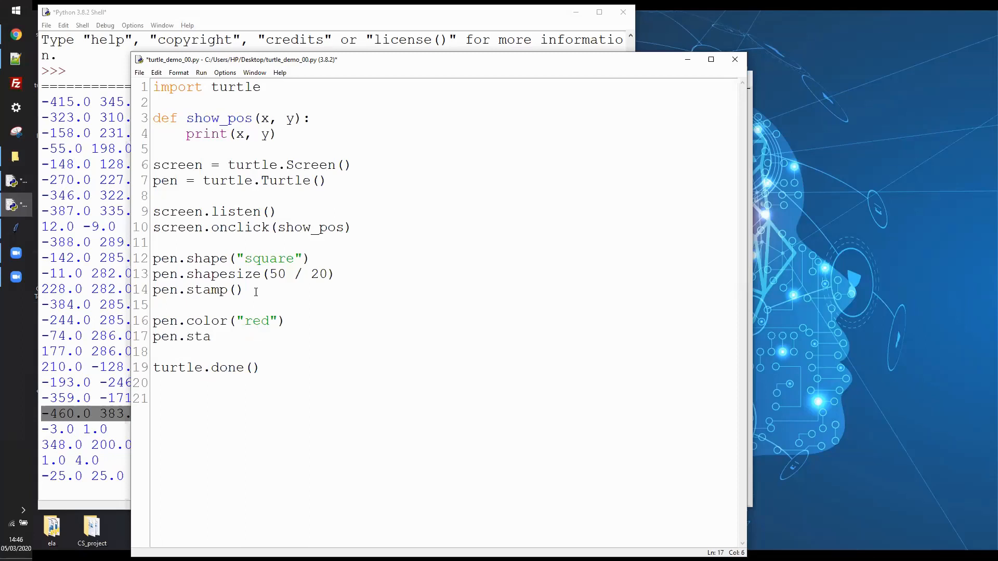
type("mp()")
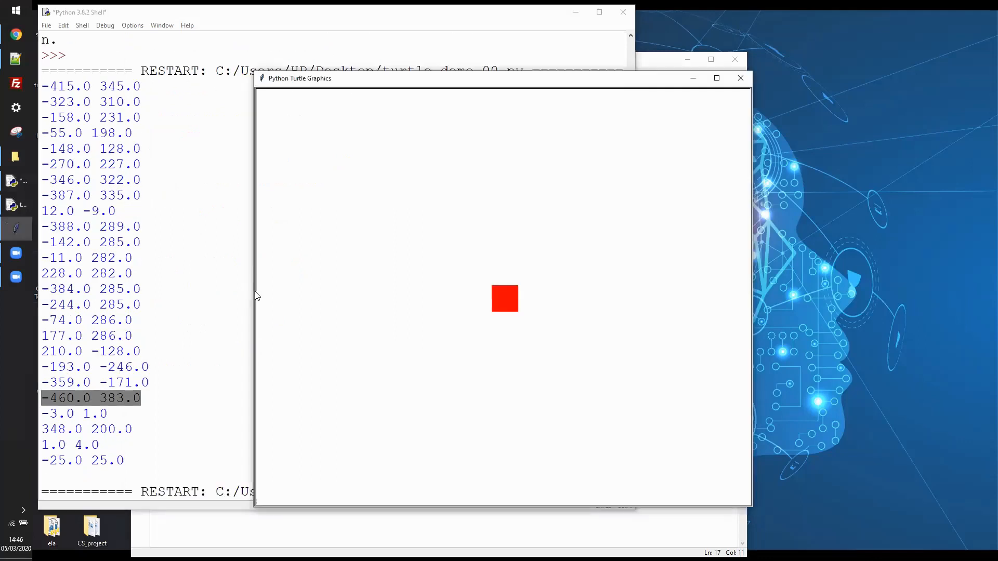
mouse_move(477, 321)
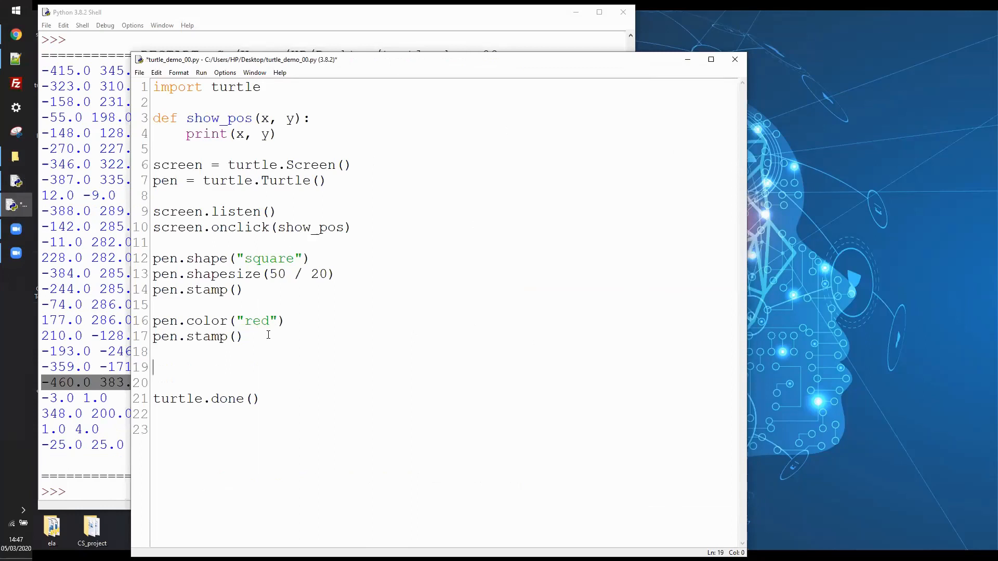
Add pen.goto(100, 100) on line 19 and pen.stamp() on line 20.
type("pen.")
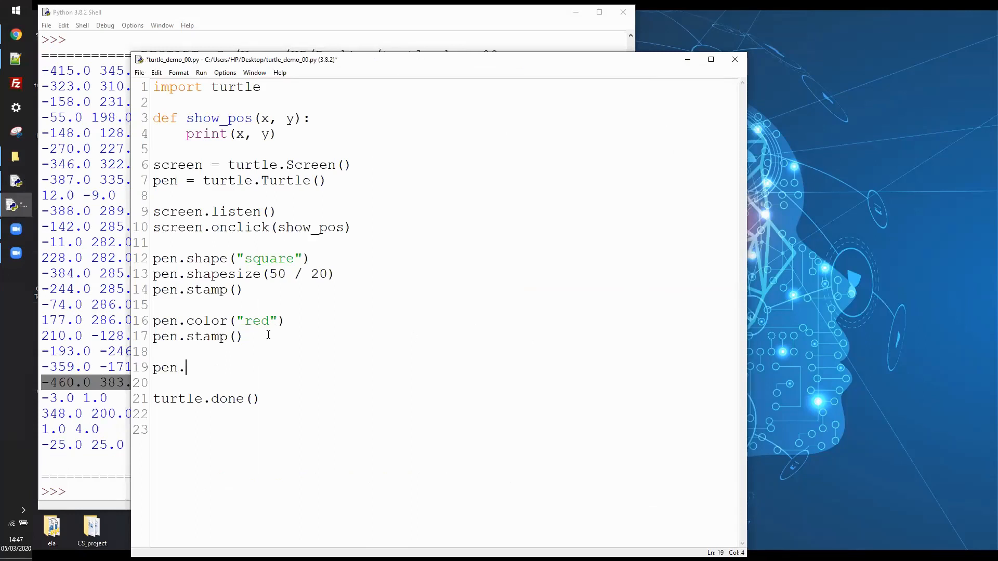
type("got")
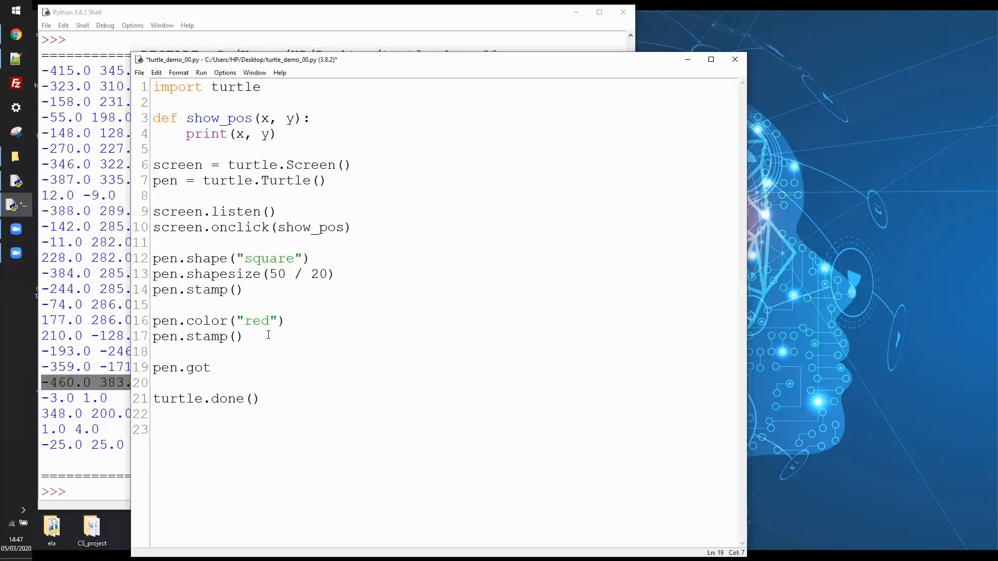
type("to(100, 100")
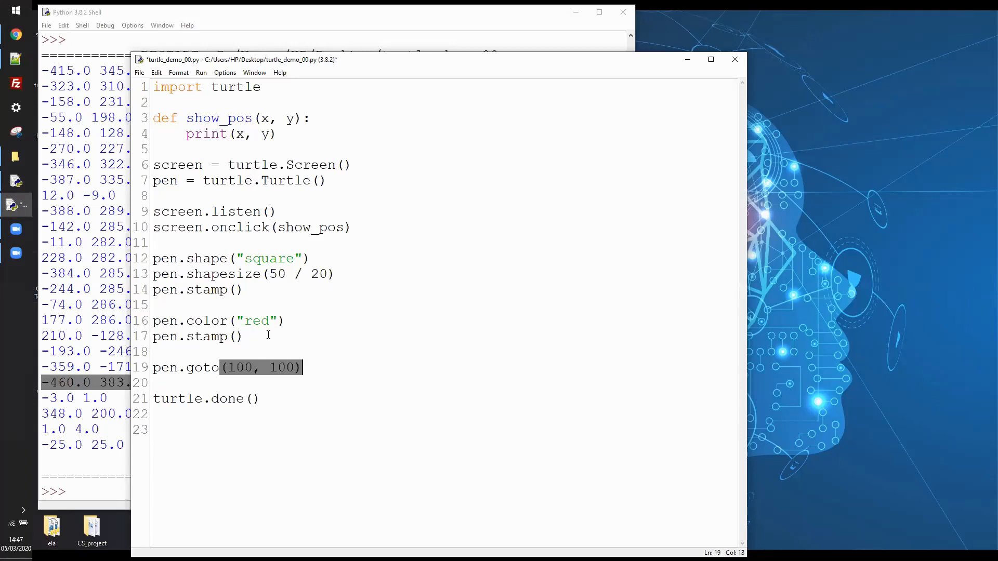
left_click(302, 368)
type("pen")
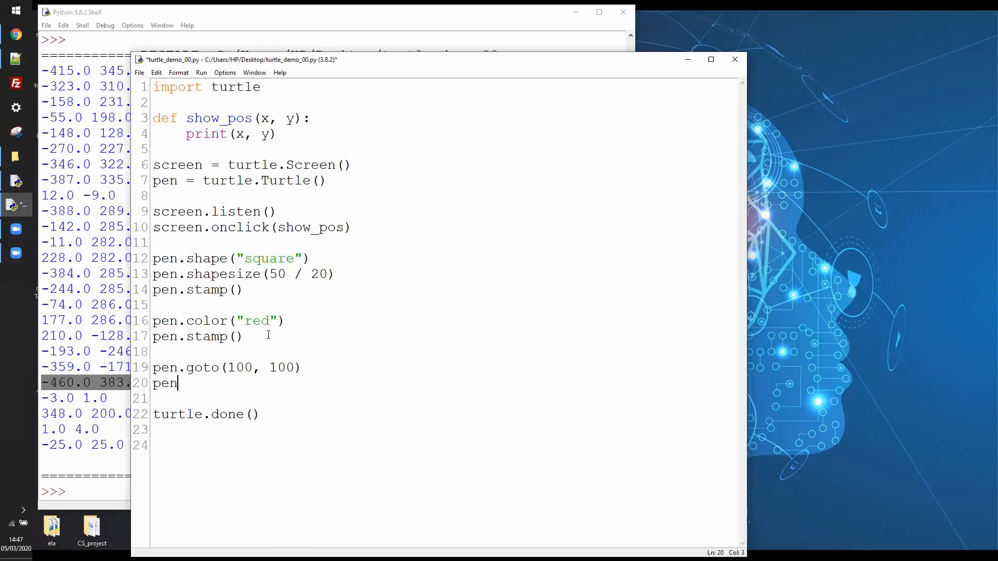
type(".sta")
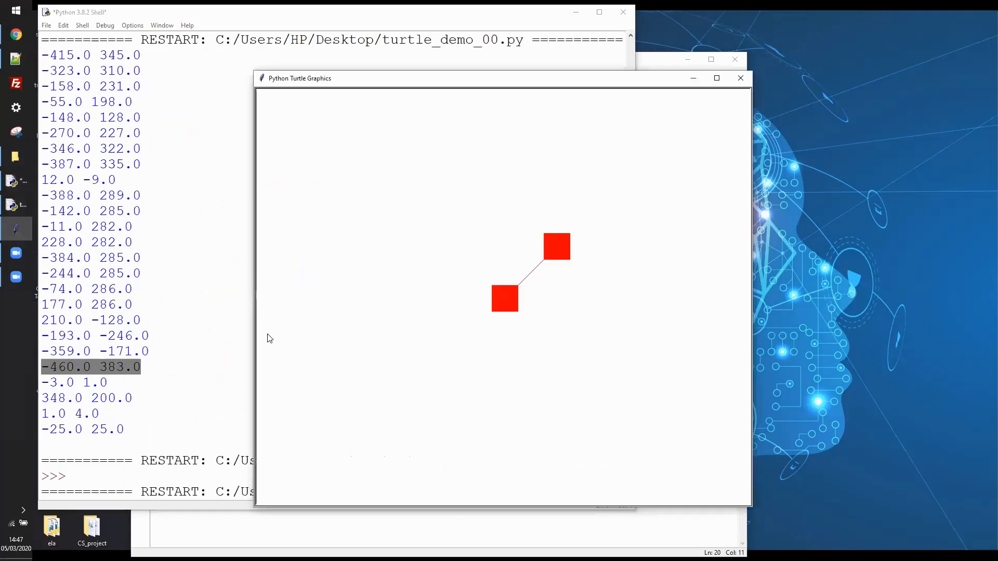
mouse_move(576, 254)
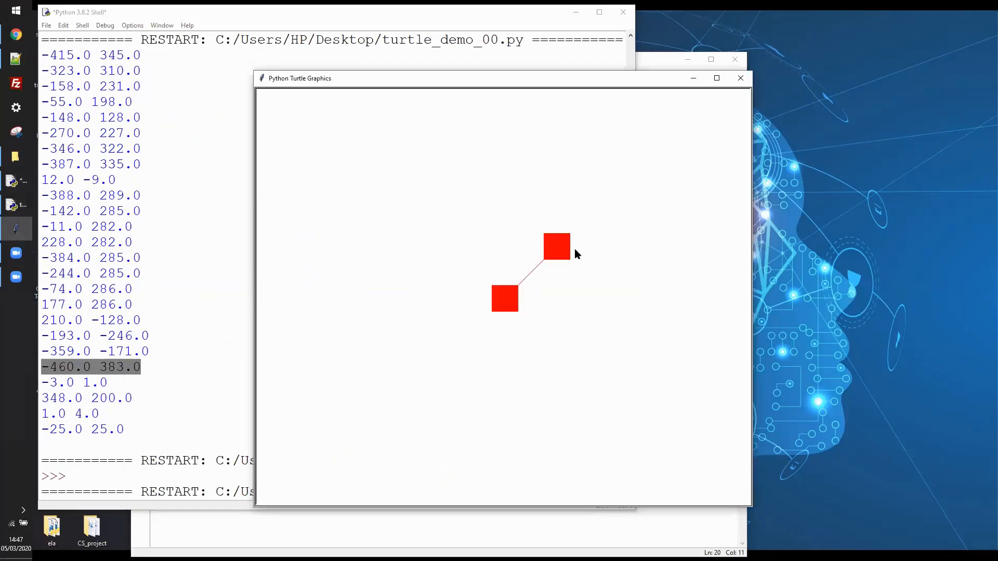
mouse_move(561, 249)
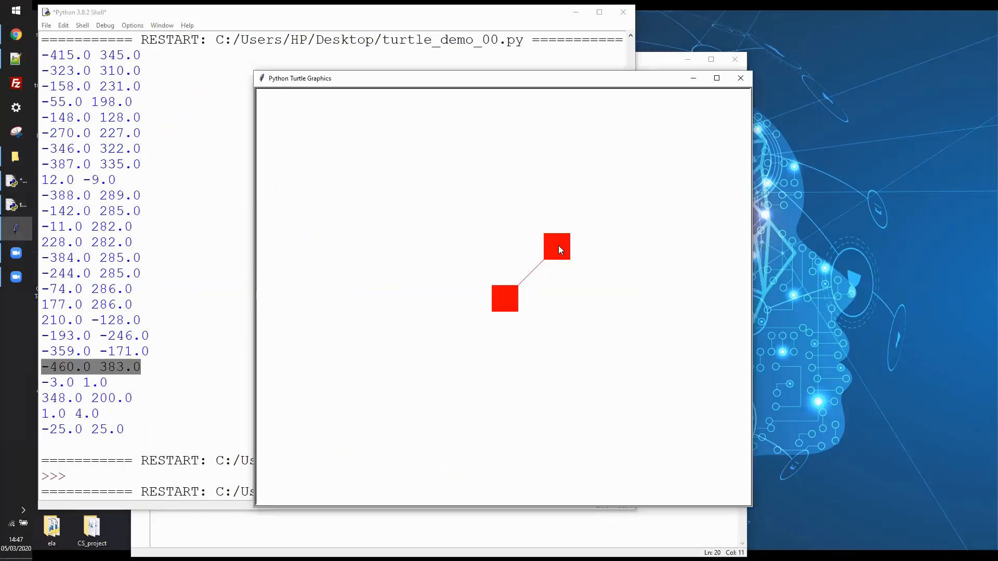
Scroll through the output while checking the upper red square's printed coordinates, 104.0 102.0.
scroll("down", 3)
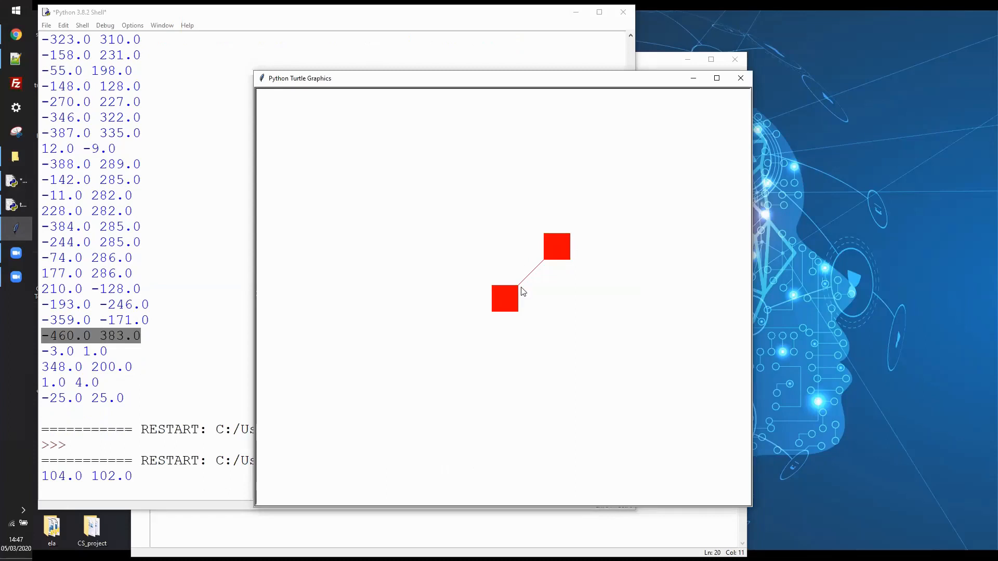
mouse_move(538, 282)
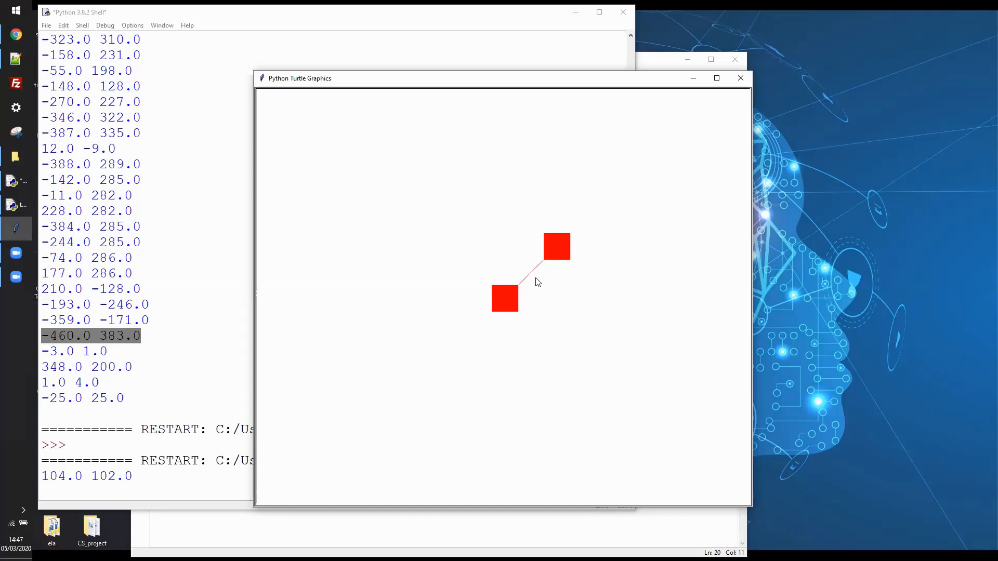
mouse_move(510, 285)
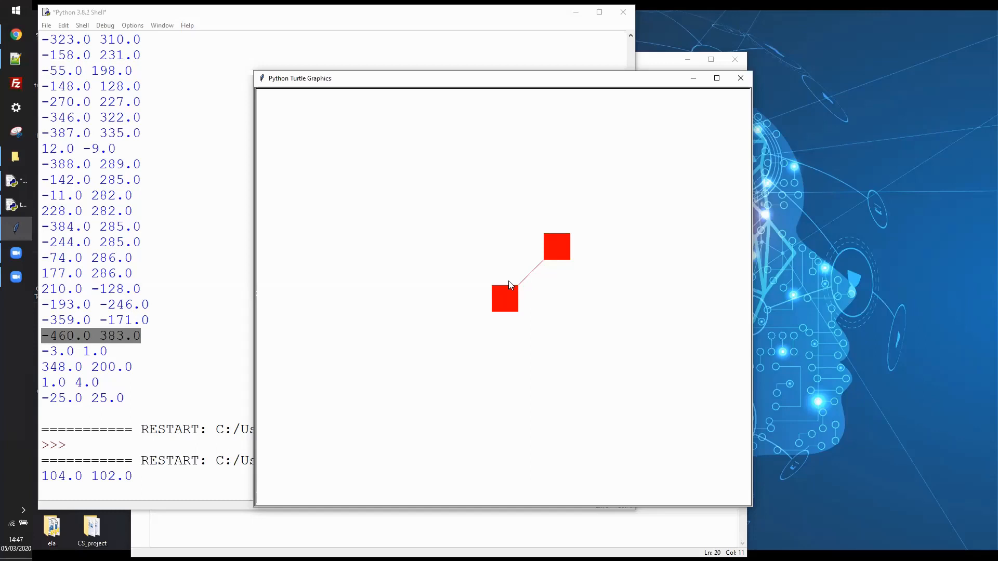
mouse_move(520, 226)
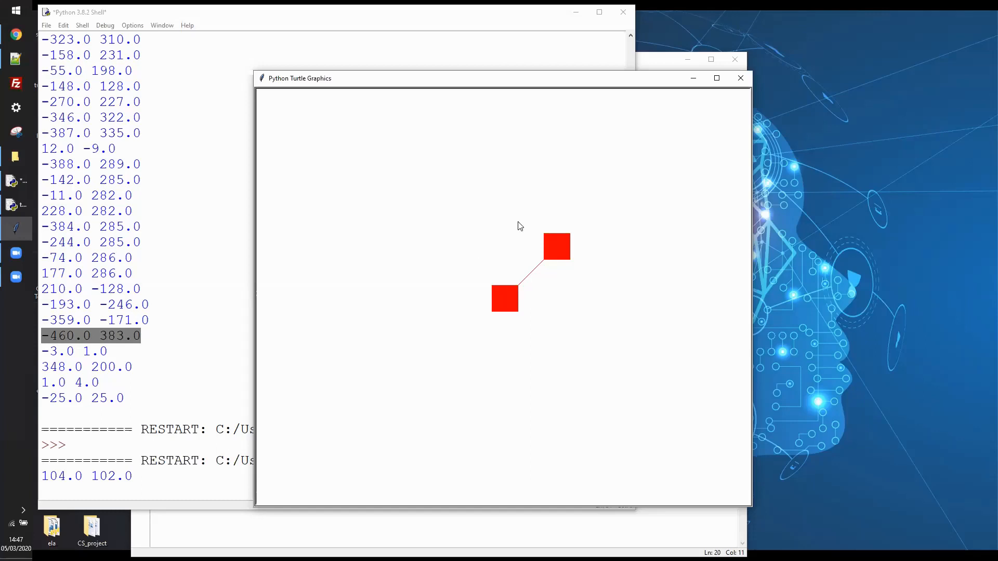
mouse_move(660, 62)
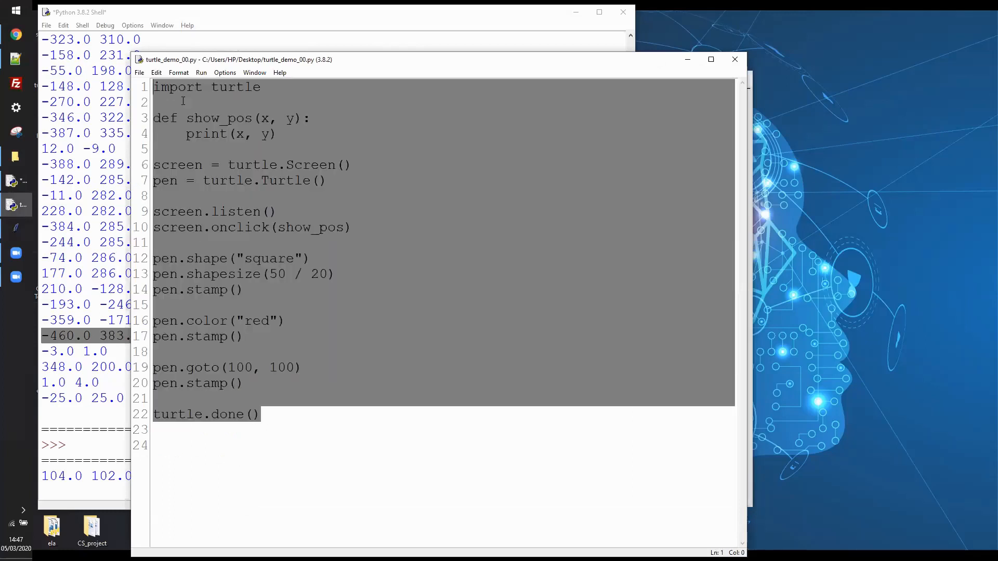
left_click(286, 367)
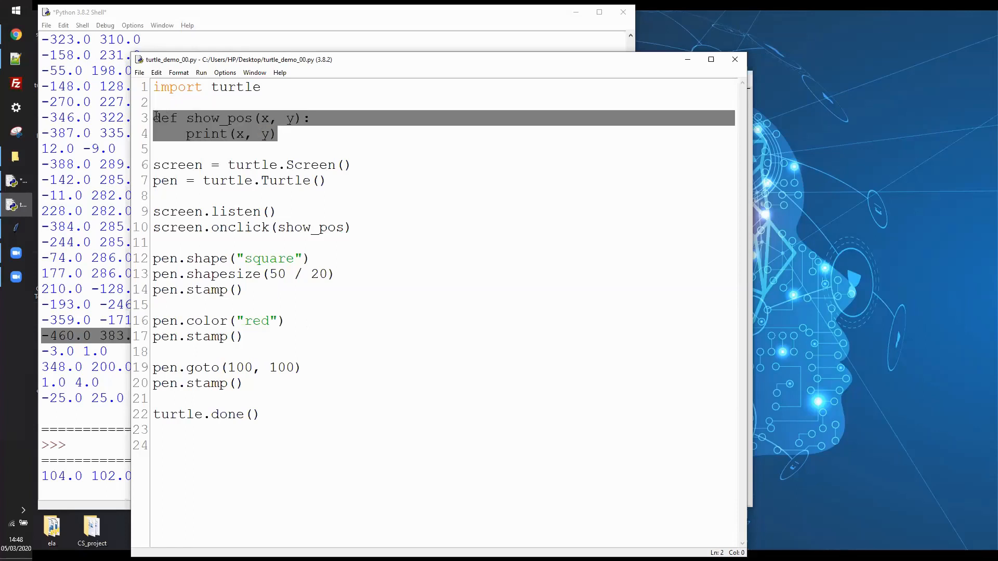
left_click(247, 134)
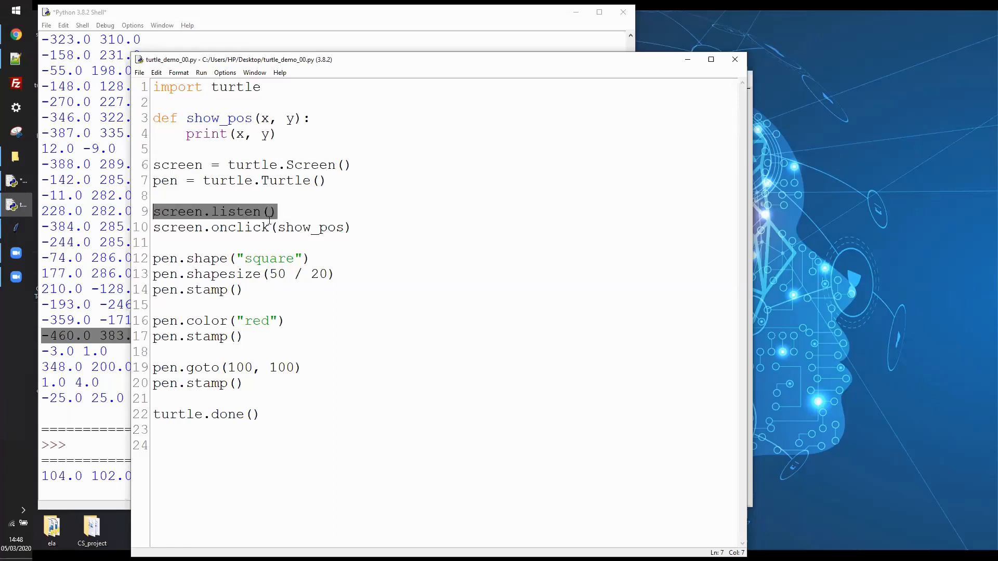
left_click(269, 227)
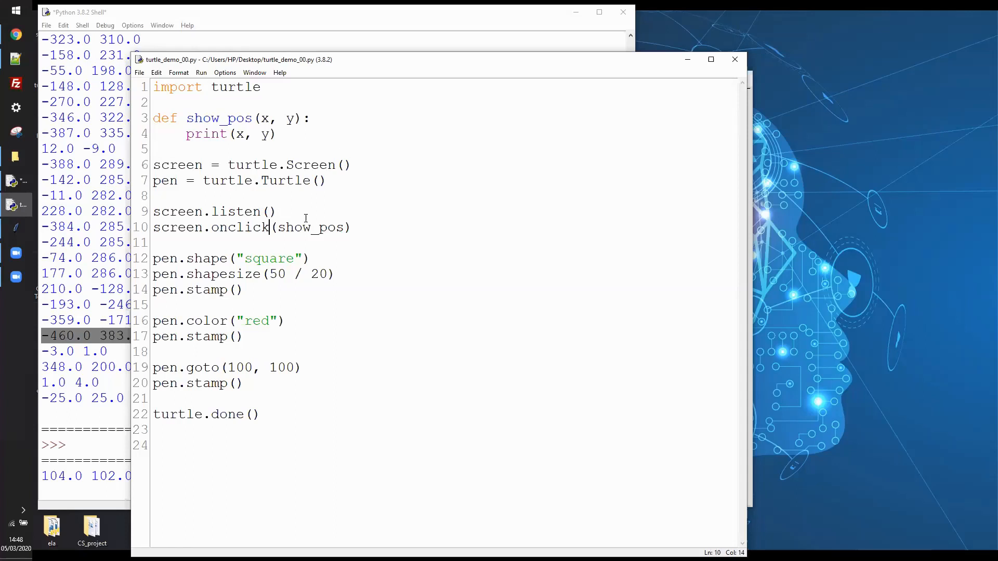
triple_click(251, 227)
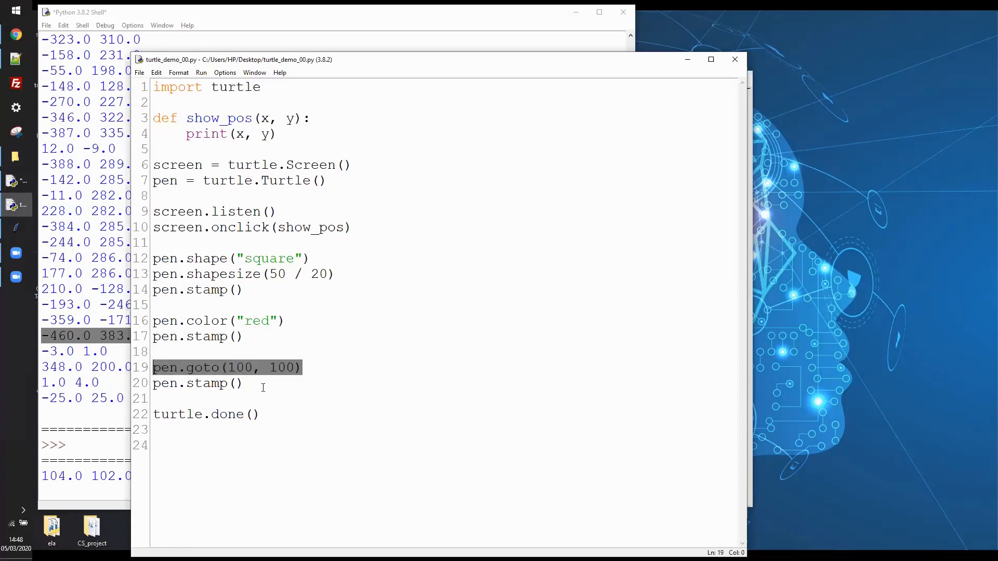
left_click(291, 403)
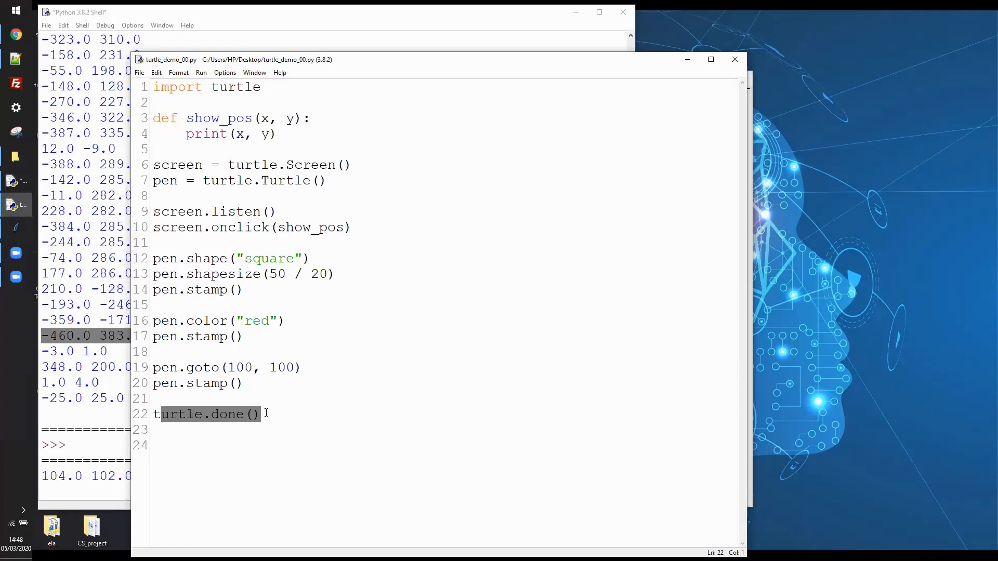
type("tu")
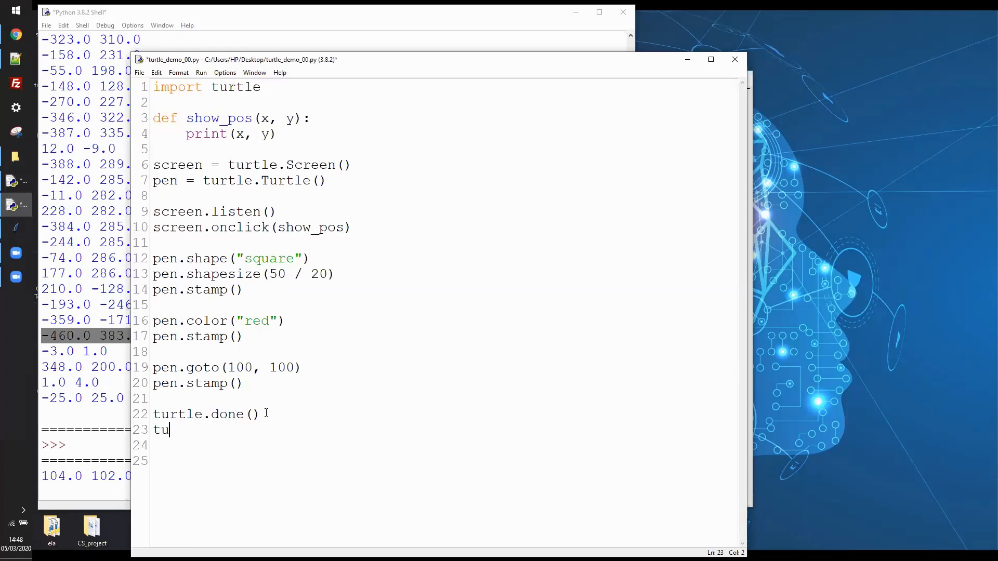
type("rtle.")
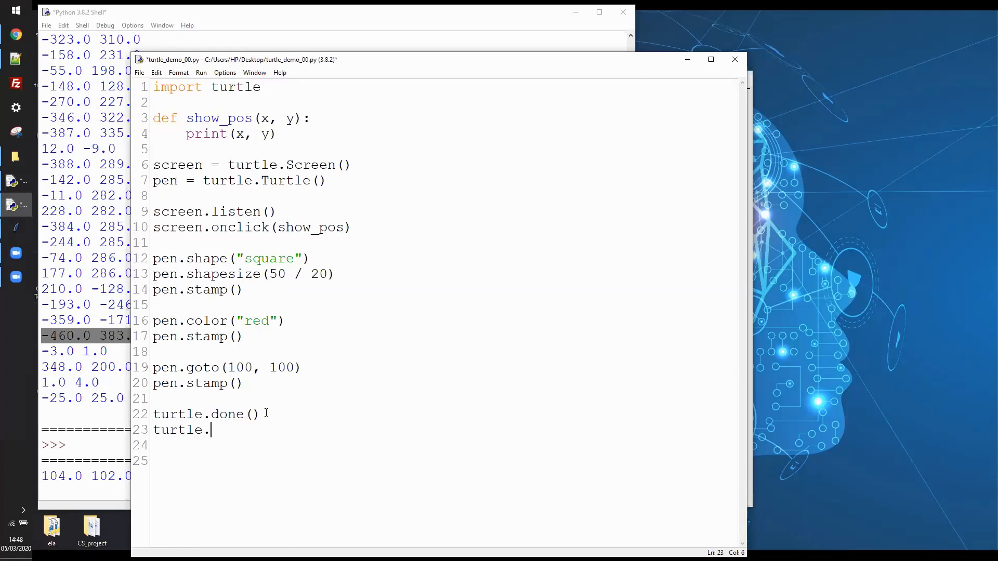
type("exitonclic")
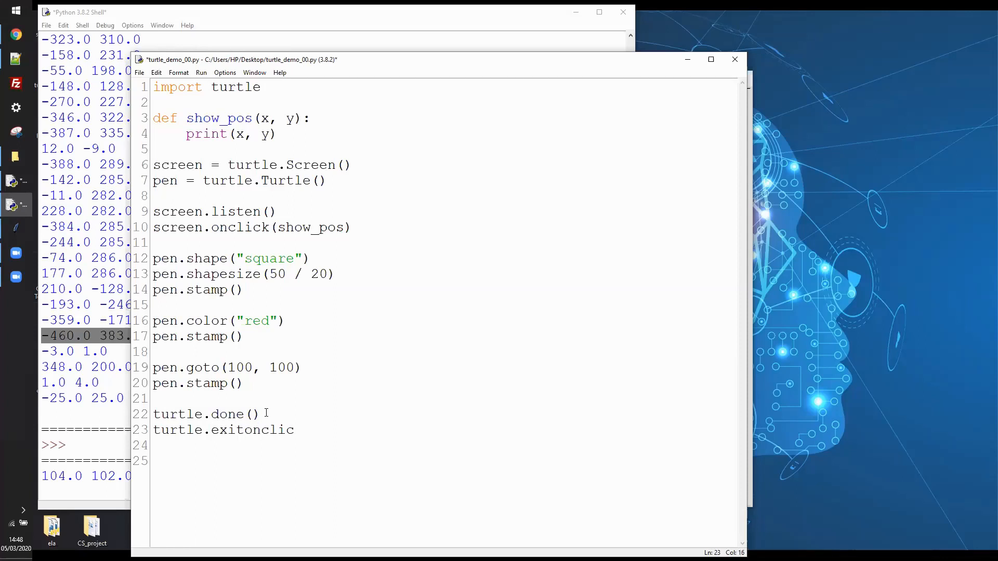
type("k()")
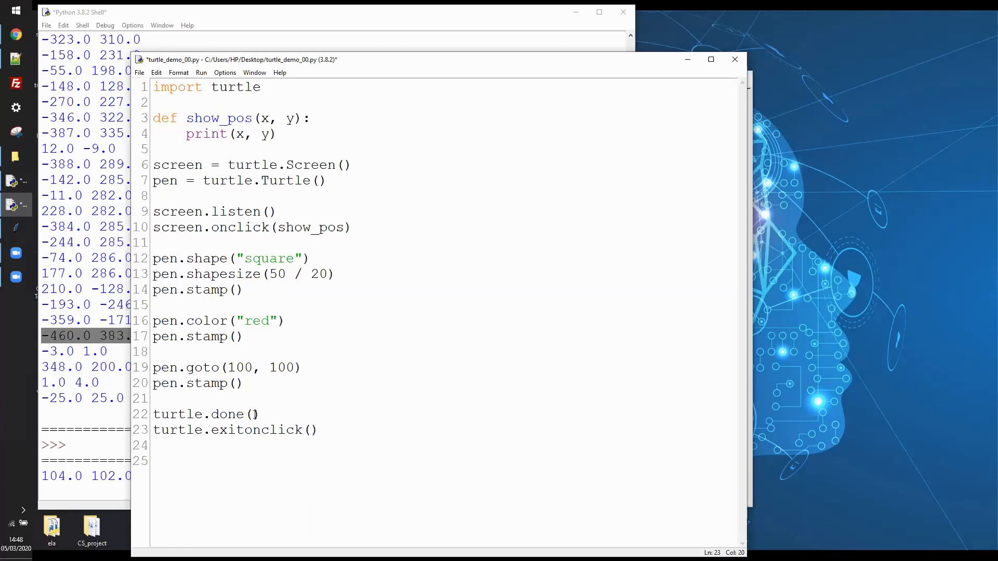
double_click(263, 430)
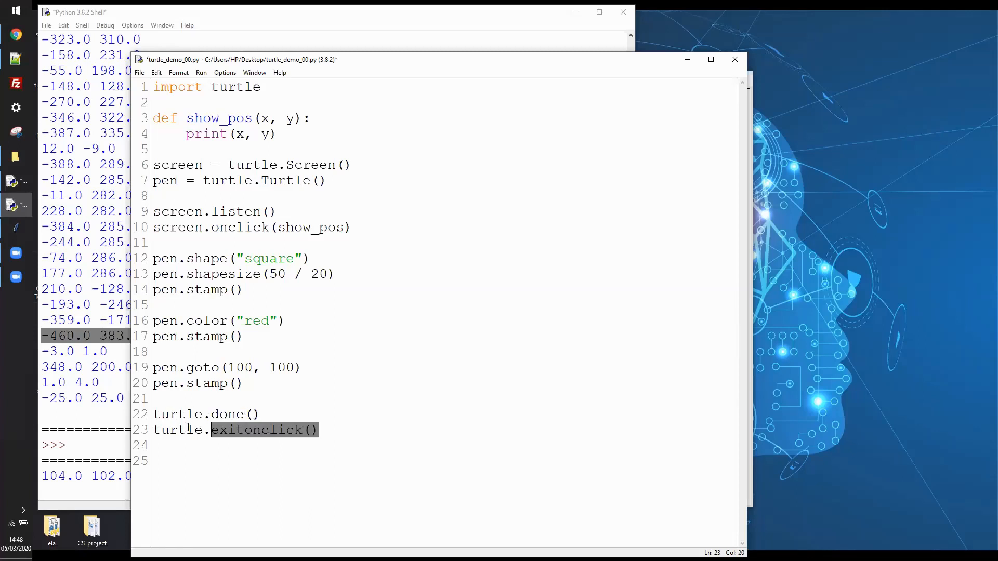
key("Delete")
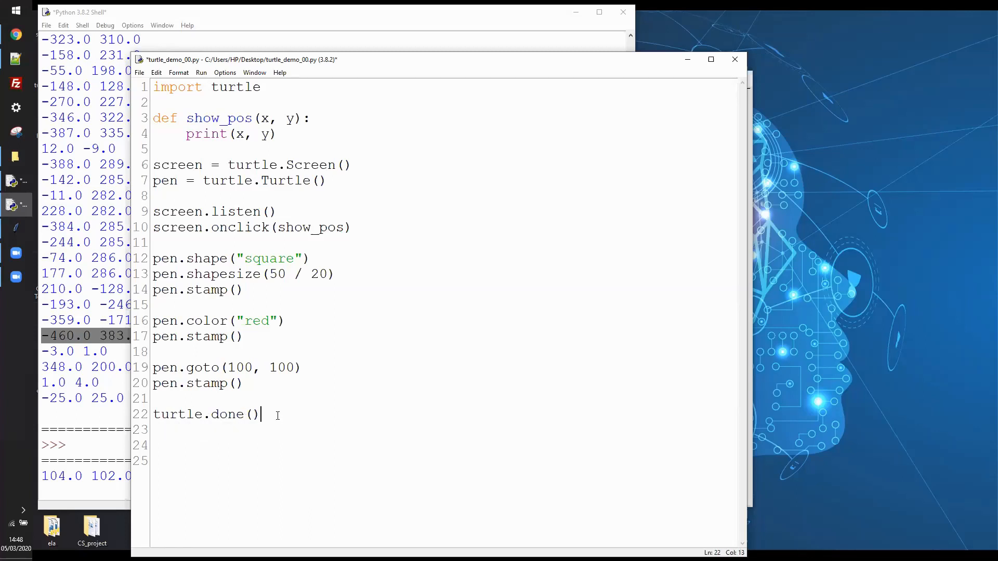
key("ctrl+s")
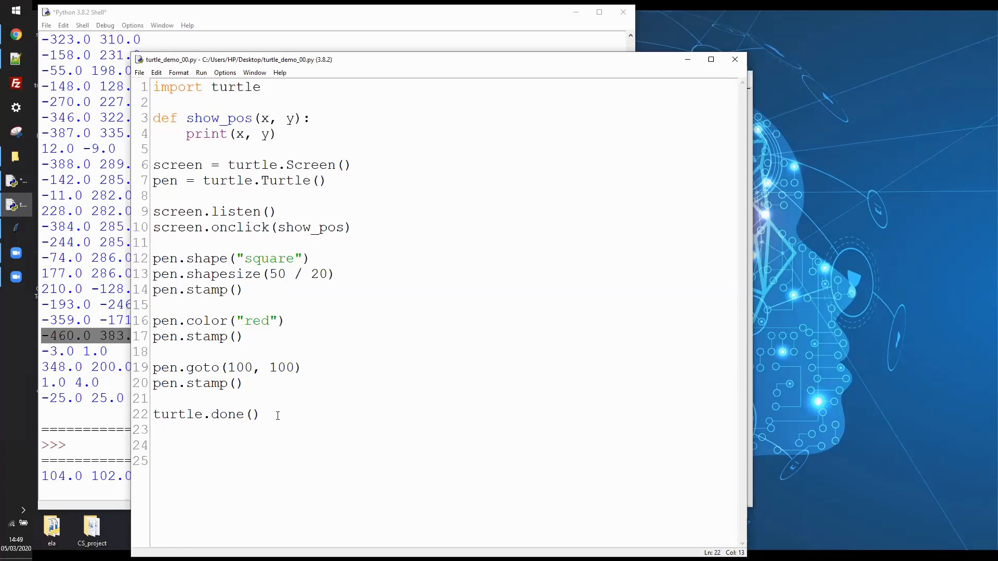